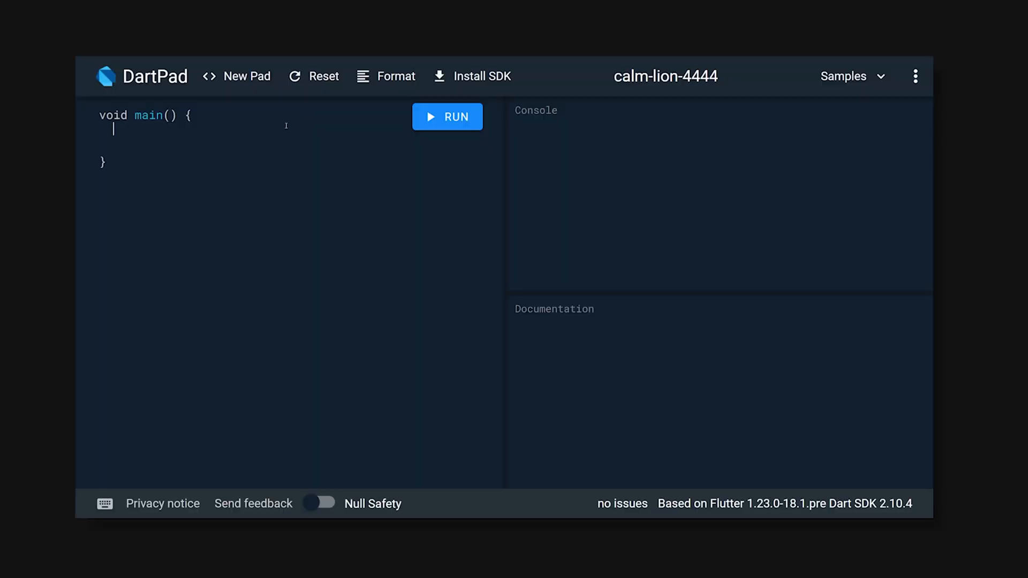
- Write a main building a List<int> with 1 and null that increments each item
type("final List<int> myList = [];")
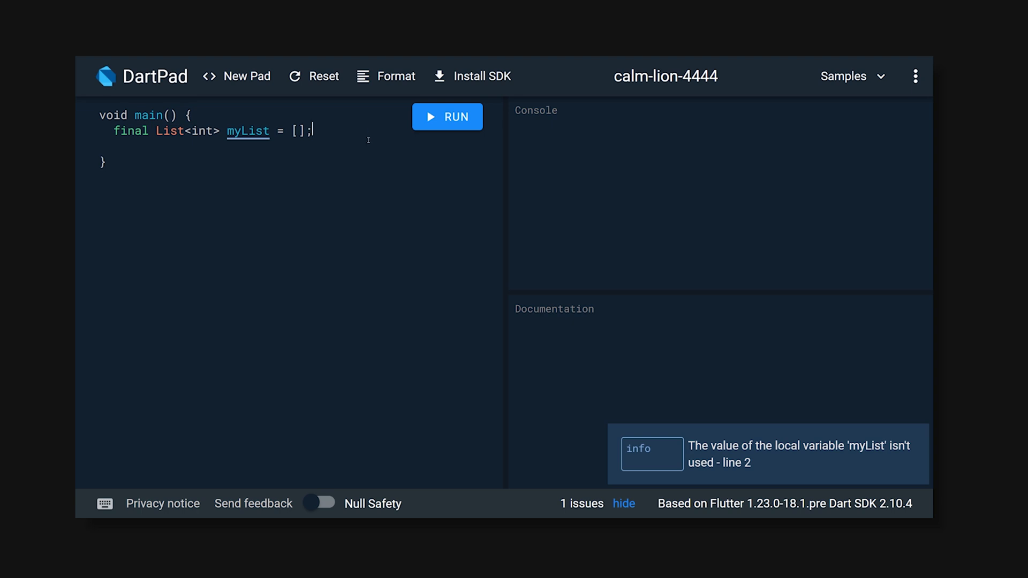
type("1")
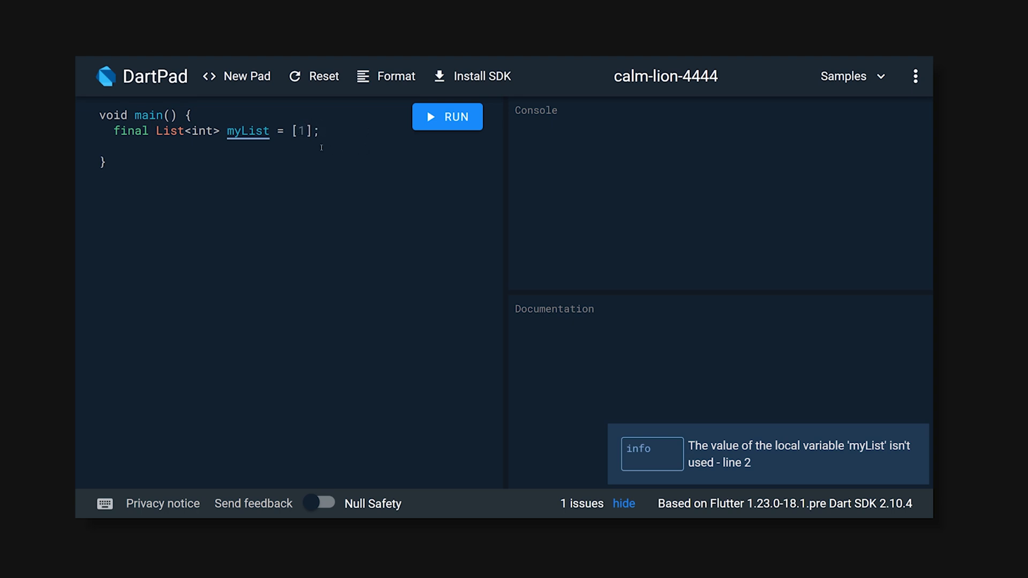
type(", null")
type("myList.forEach((item) => );")
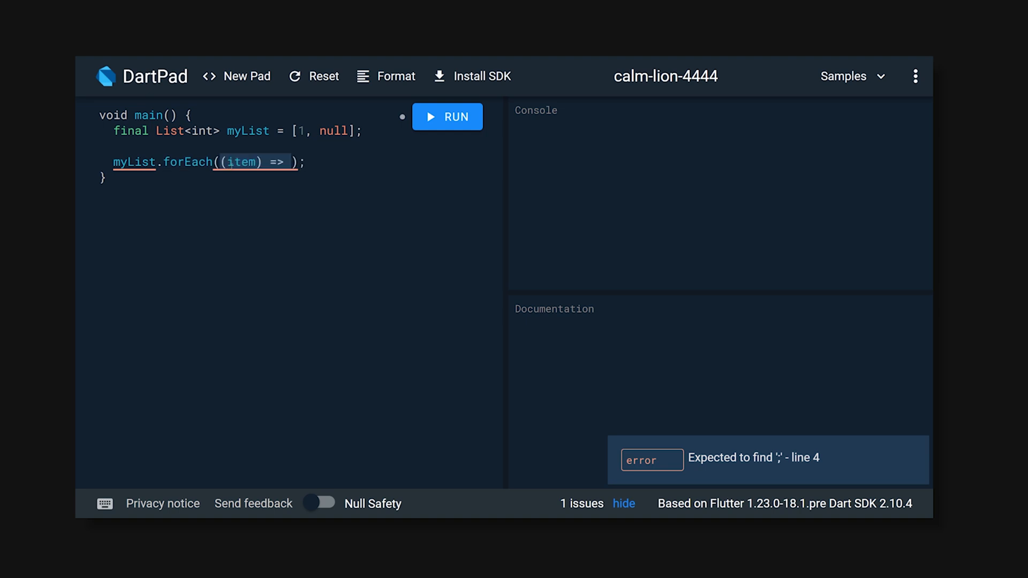
type("item++")
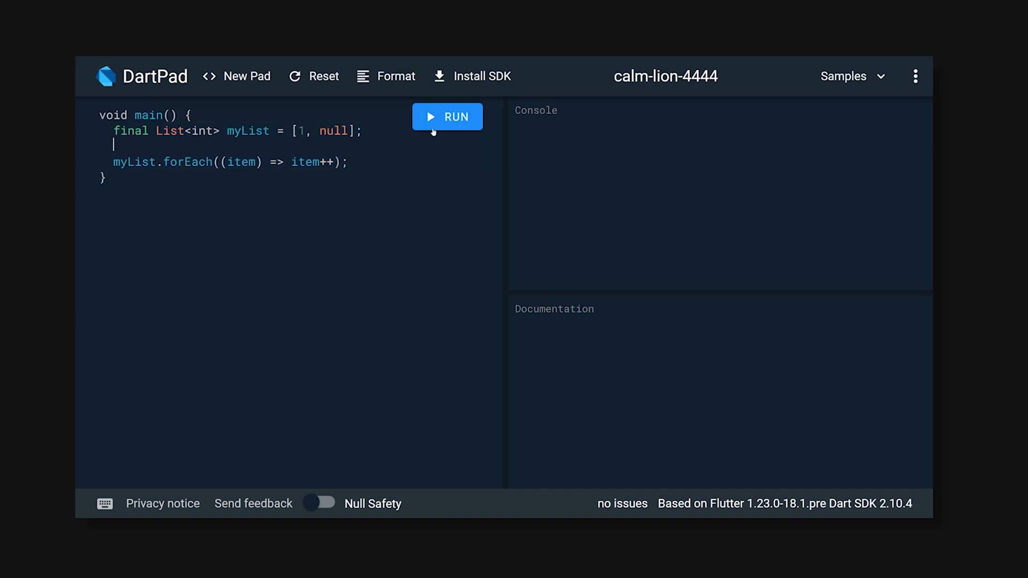
- Run the snippet to hit the TypeError, then turn on the Null Safety toggle
left_click(447, 116)
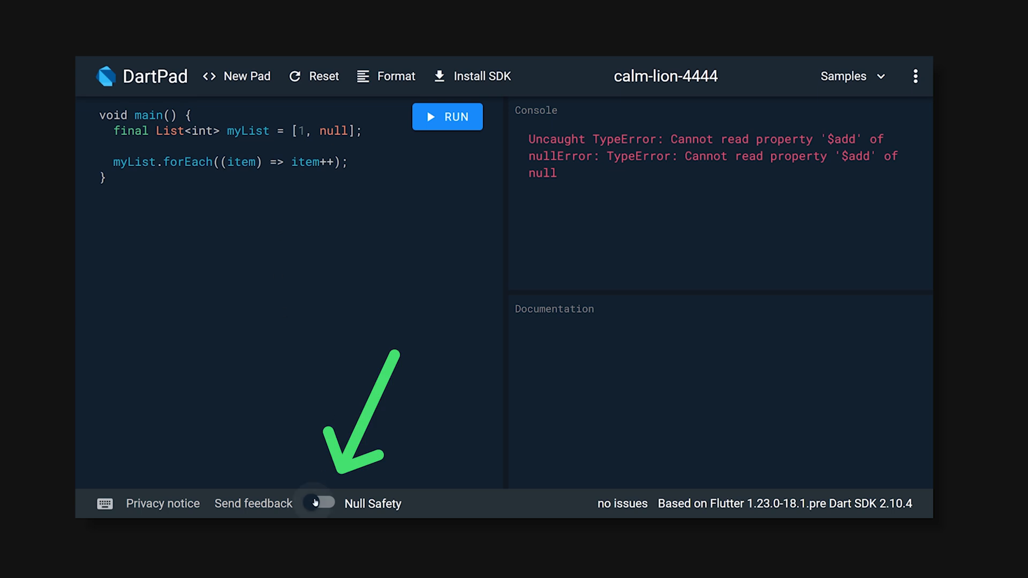
left_click(319, 503)
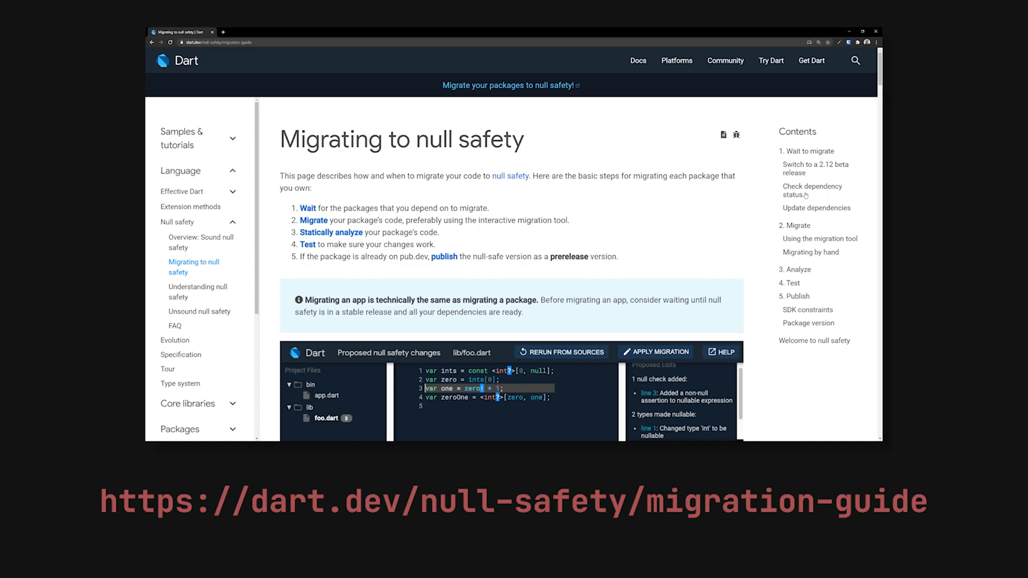
- Scroll the migration guide down to the 'Using the migration tool' section
scroll("down", 3)
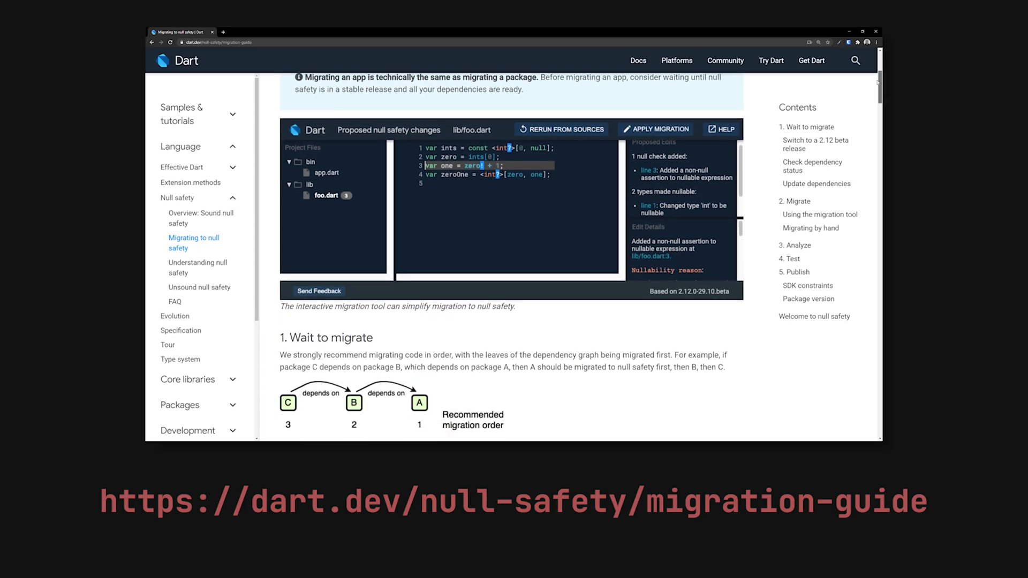
scroll("down", 3)
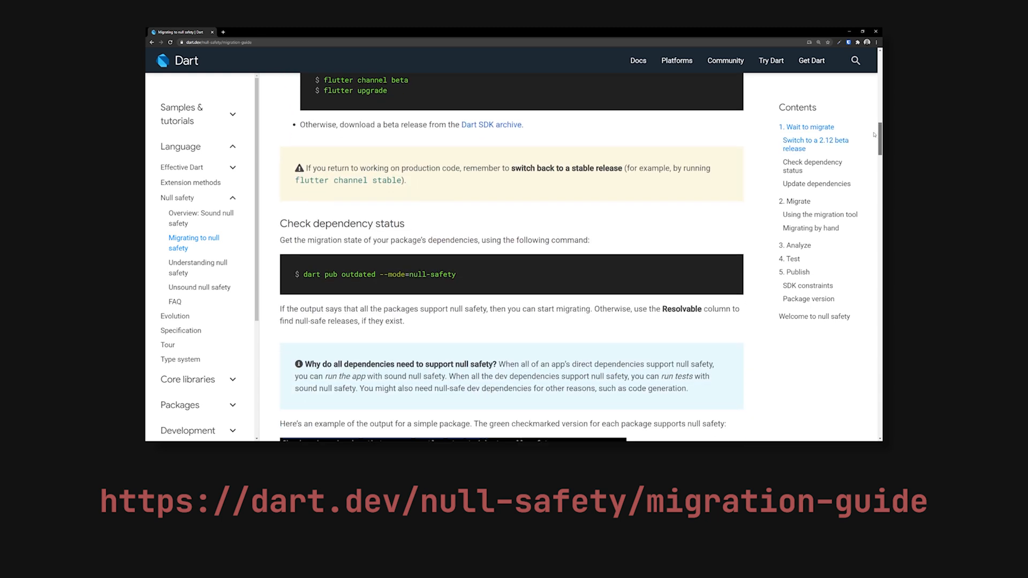
scroll("down", 3)
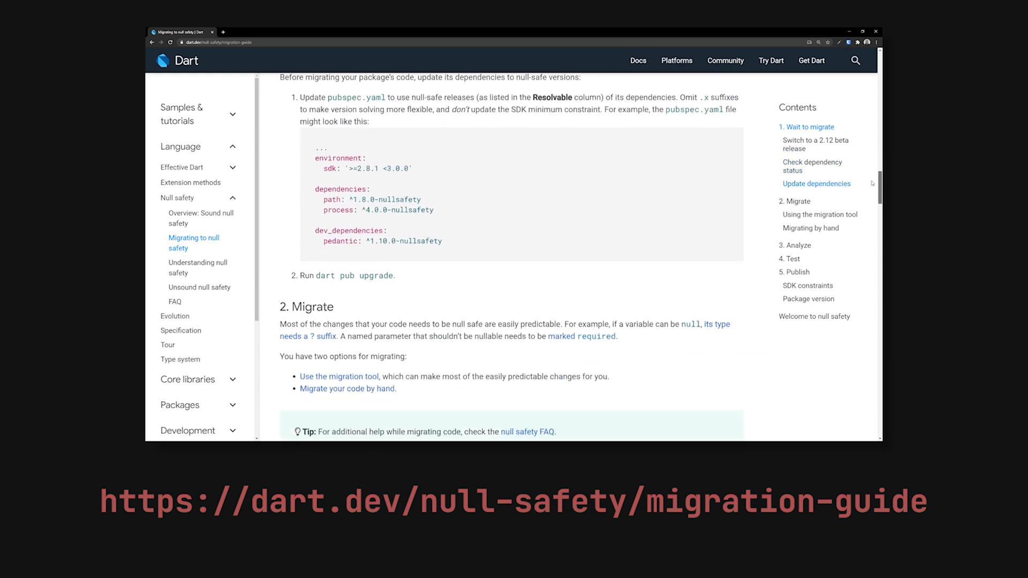
scroll("down", 3)
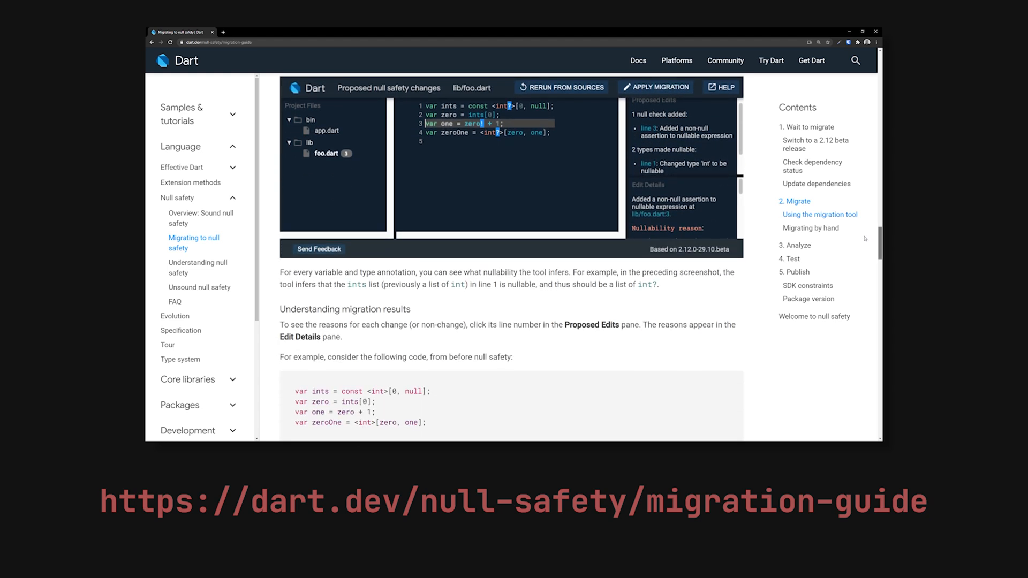
scroll("down", 3)
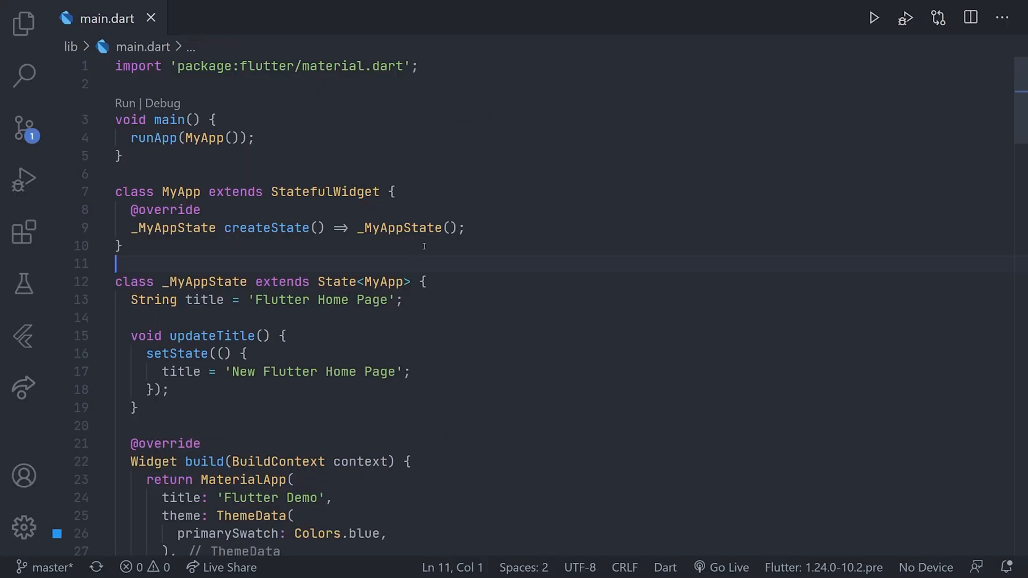
- Skim main.dart's widget and state classes, then bring up pubspec.yaml
scroll("down", 3)
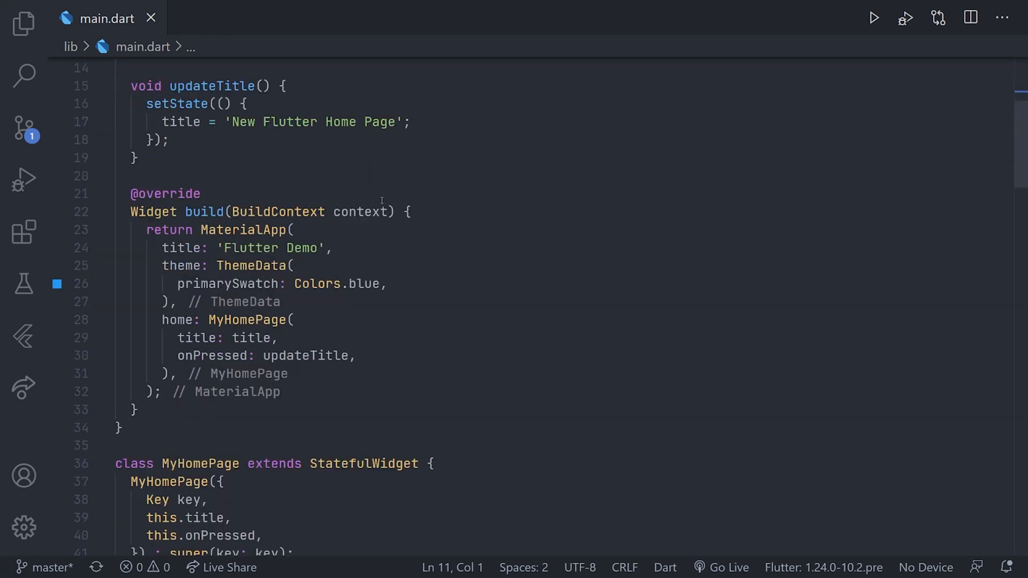
scroll("down", 3)
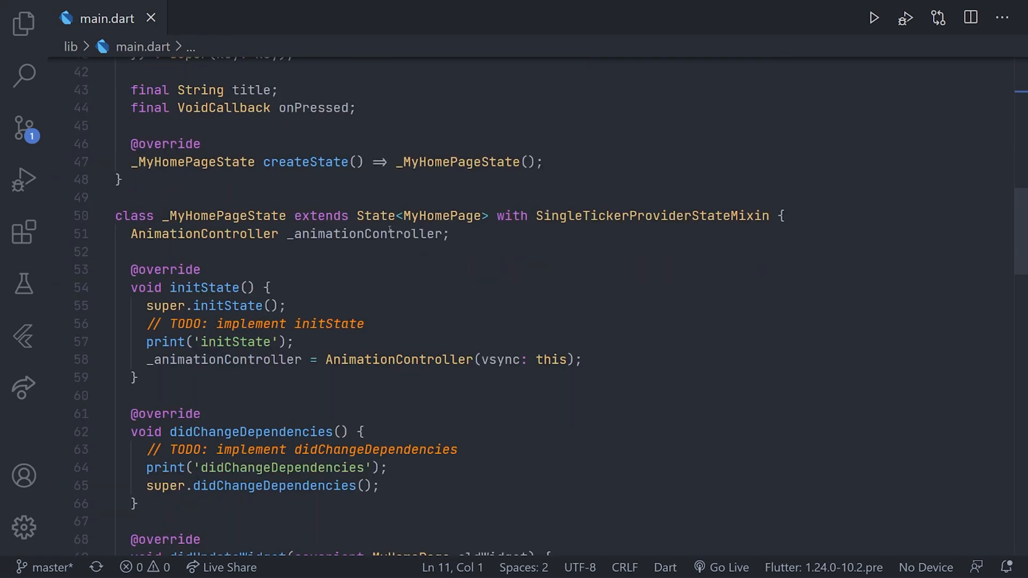
scroll("down", 3)
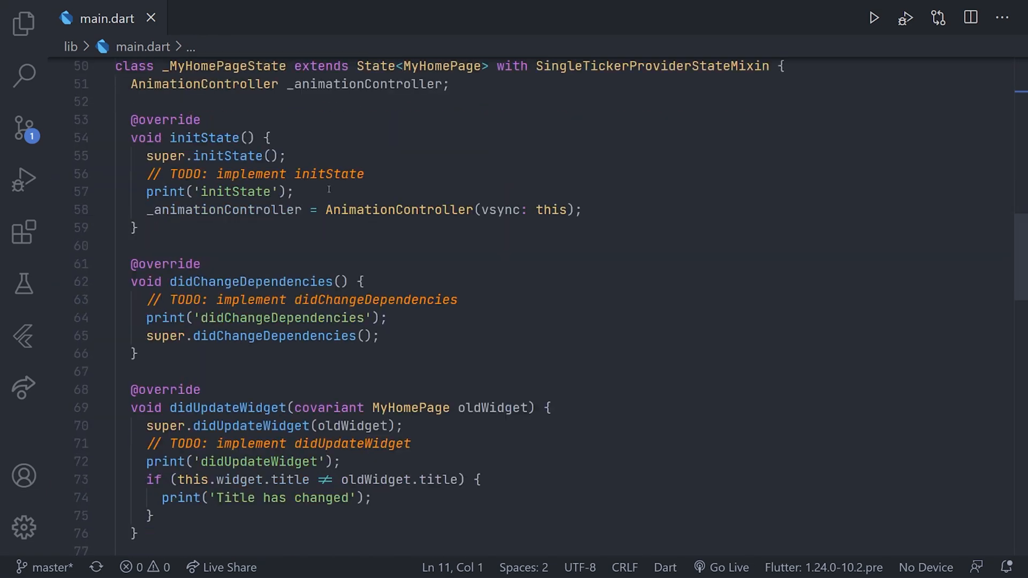
left_click(23, 17)
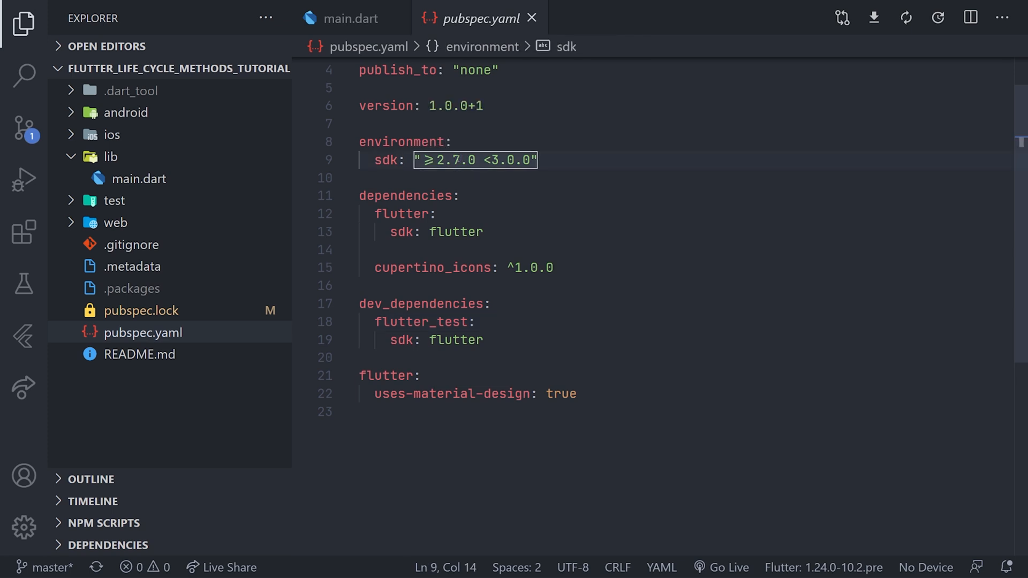
- Change the SDK constraint to '>=2.12.0-0 <3.0.0' and save pubspec.yaml
type("2.12.0")
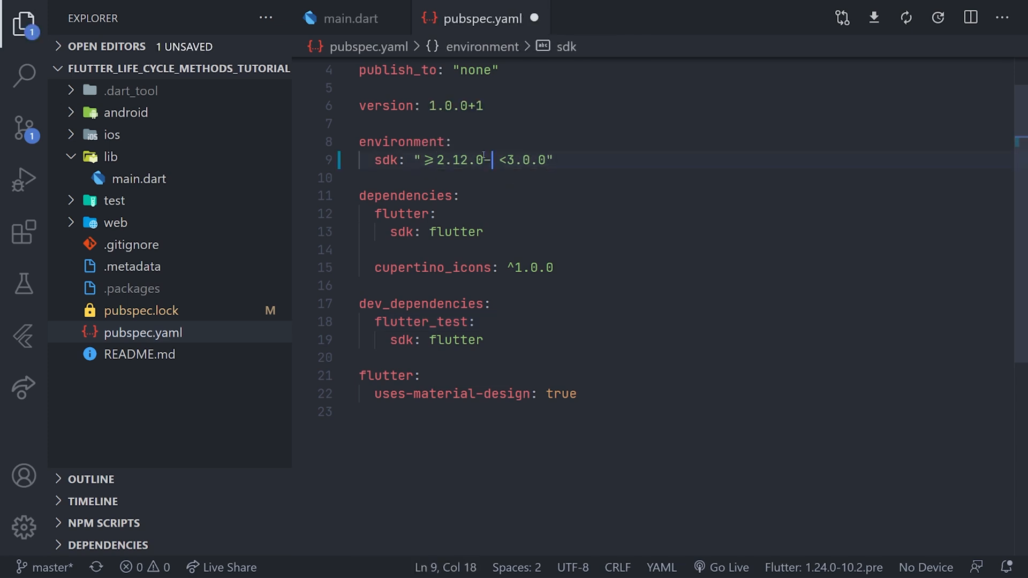
type("-0")
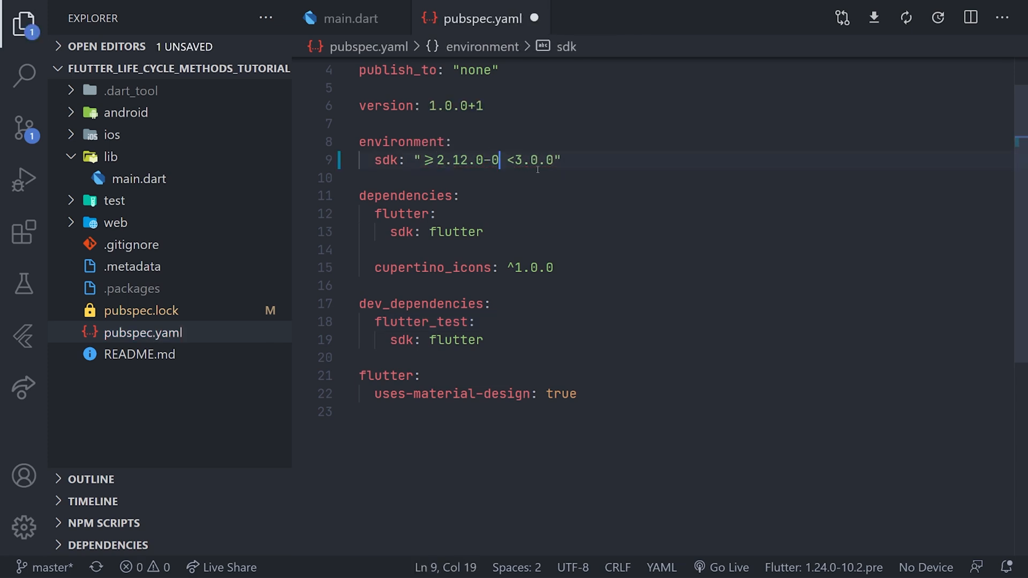
key("ctrl+s")
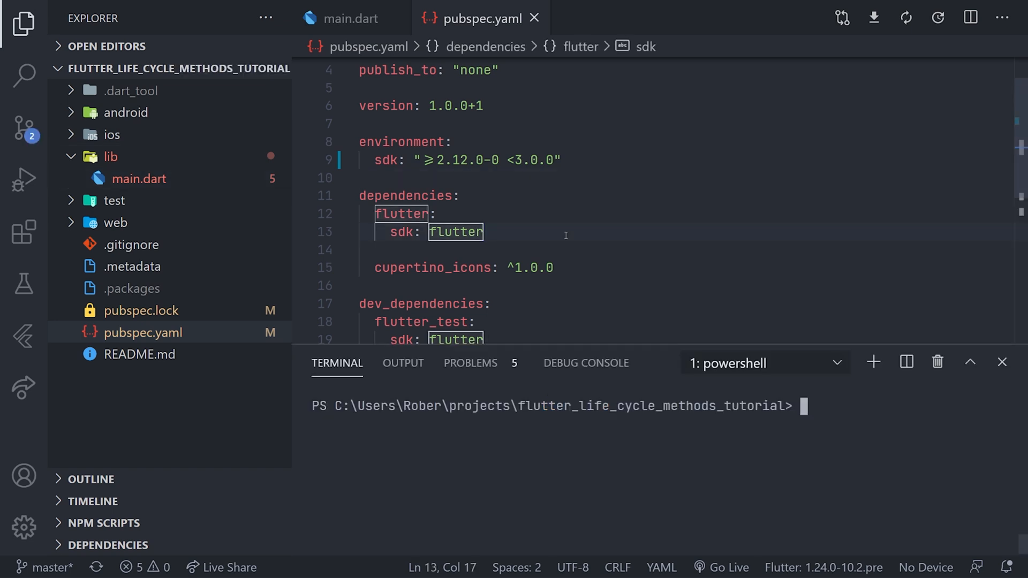
- Run dart pub outdated --mode=null-safety, confirming all dependencies support null safety
type("dart pub outdated --mode=null-safety")
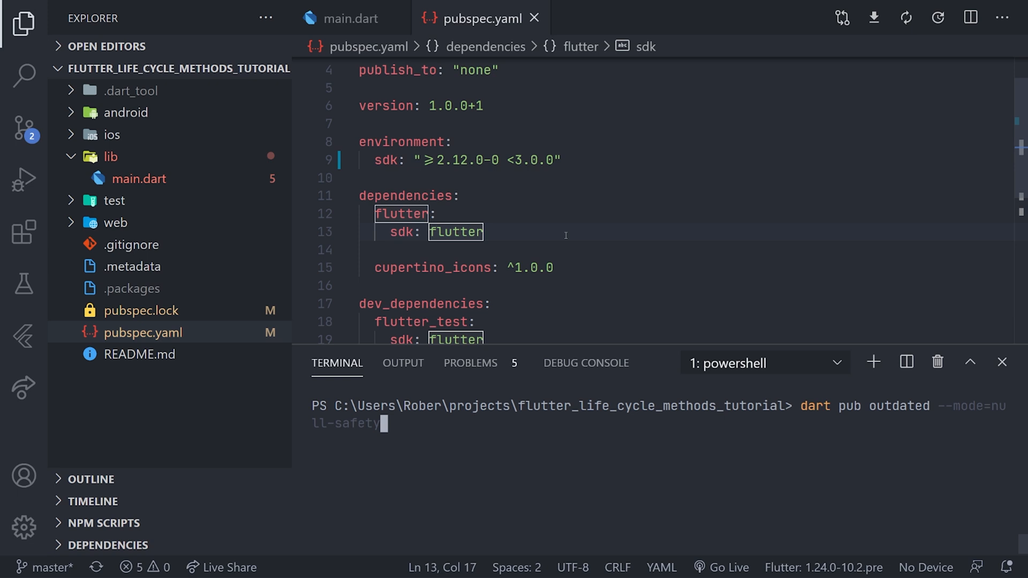
mouse_move(876, 419)
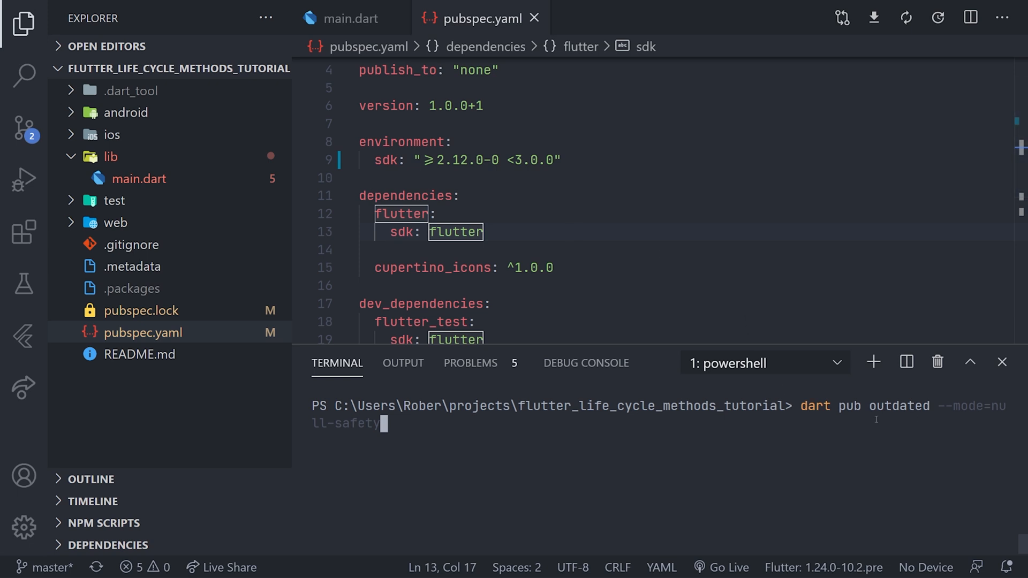
mouse_move(732, 433)
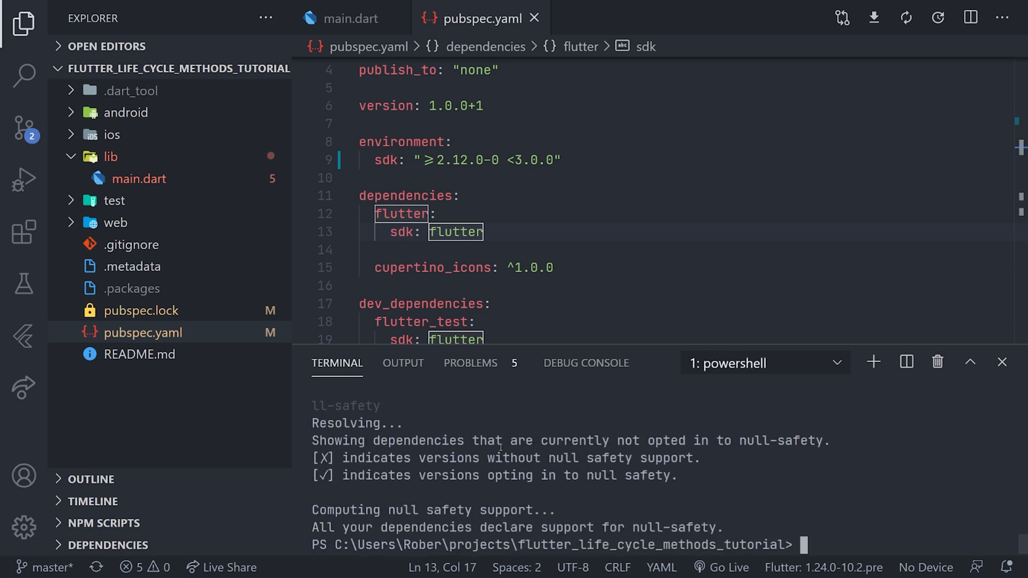
left_click(1002, 362)
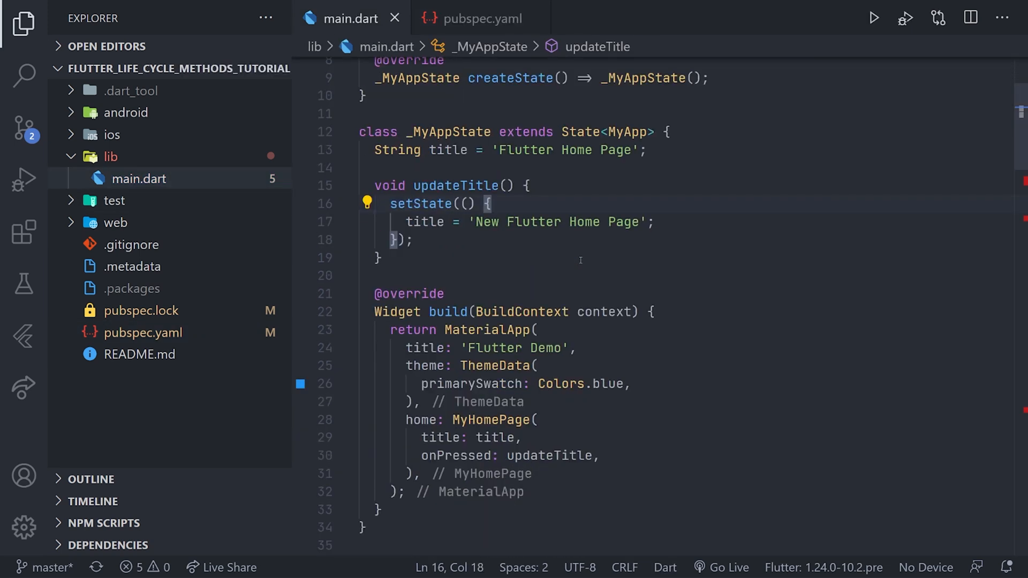
scroll("down", 3)
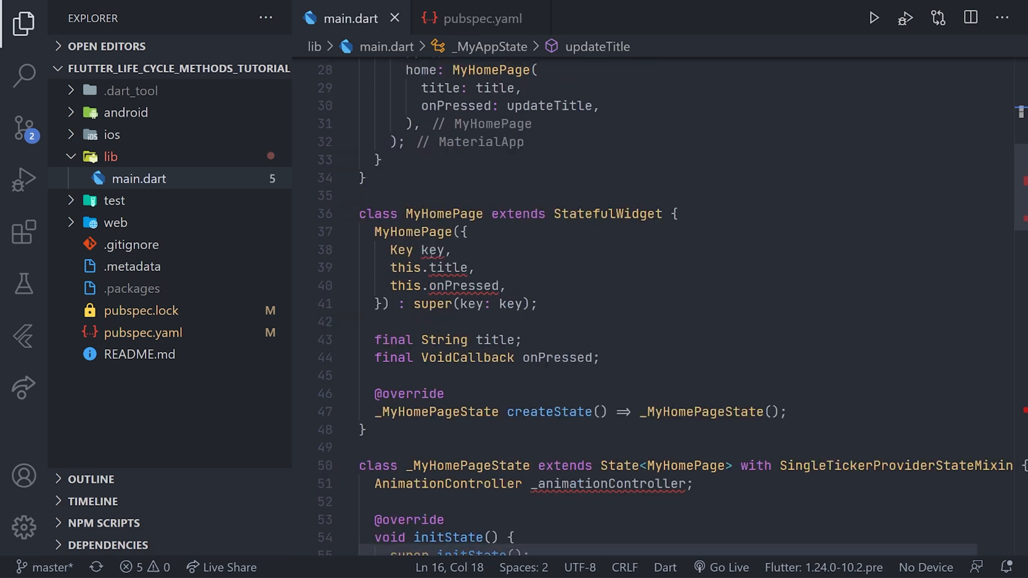
mouse_move(427, 250)
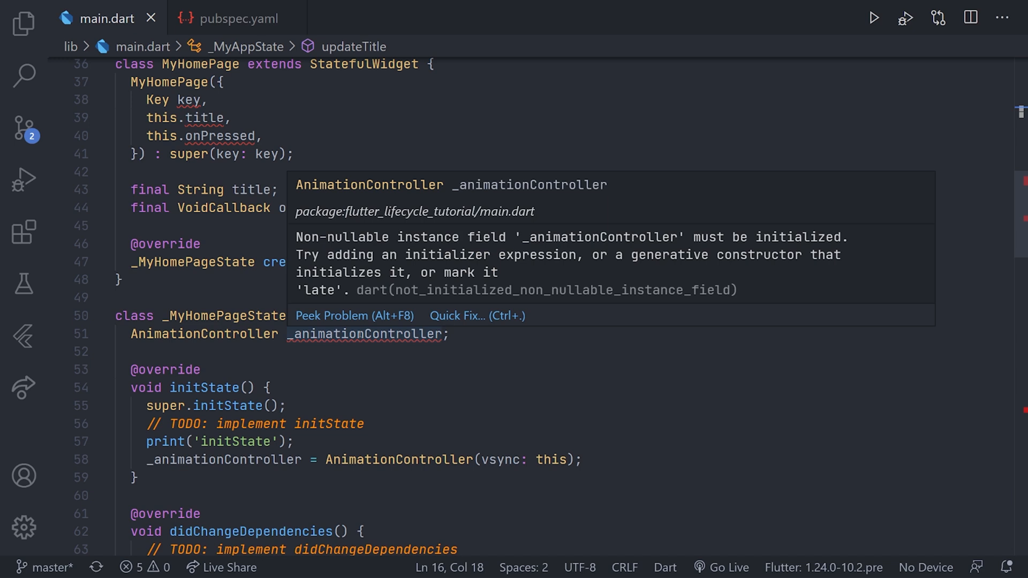
scroll("down", 3)
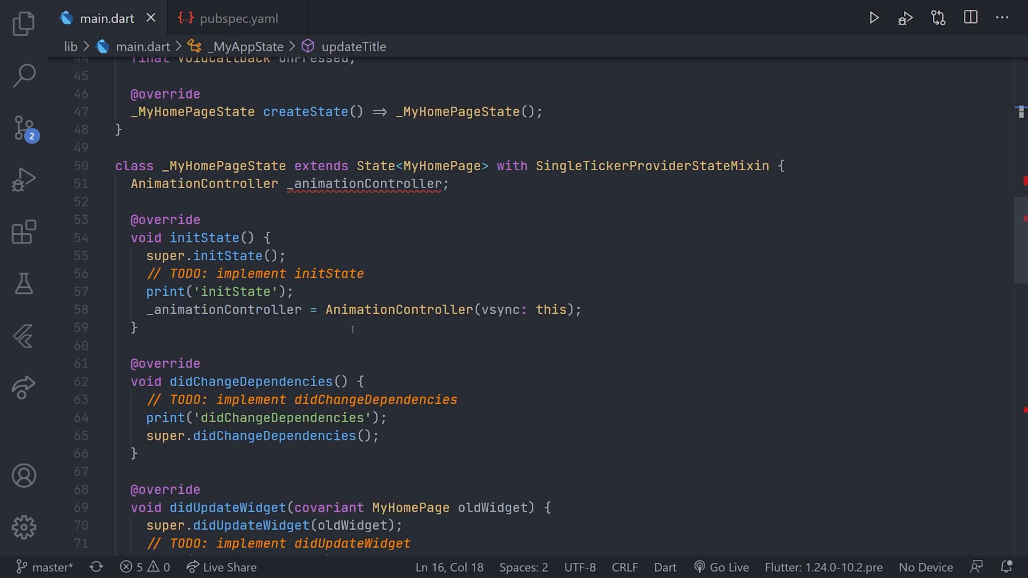
scroll("down", 3)
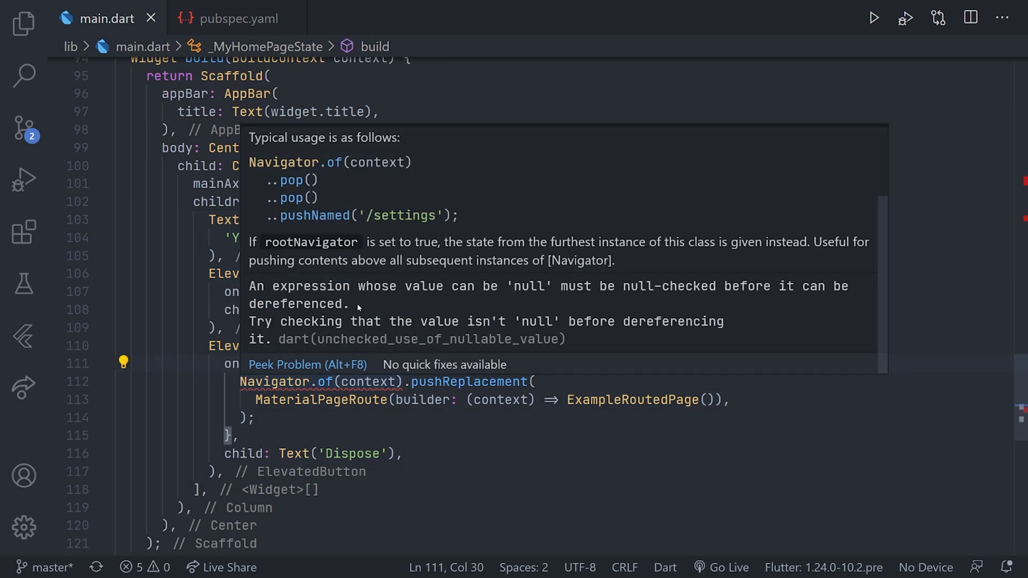
mouse_move(383, 312)
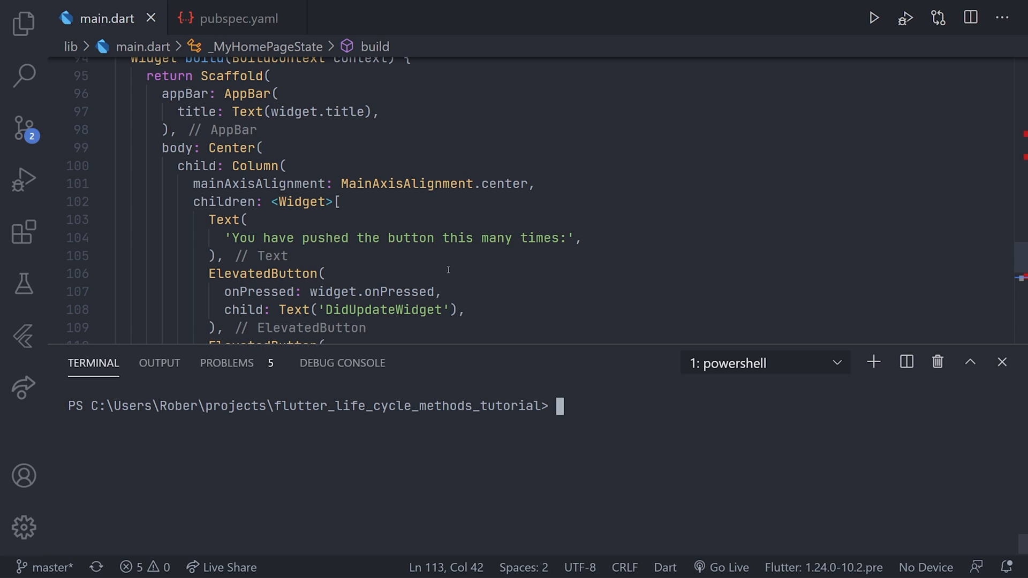
- Run dart migrate in the terminal; it fails to start due to analysis errors
type("dart migrate")
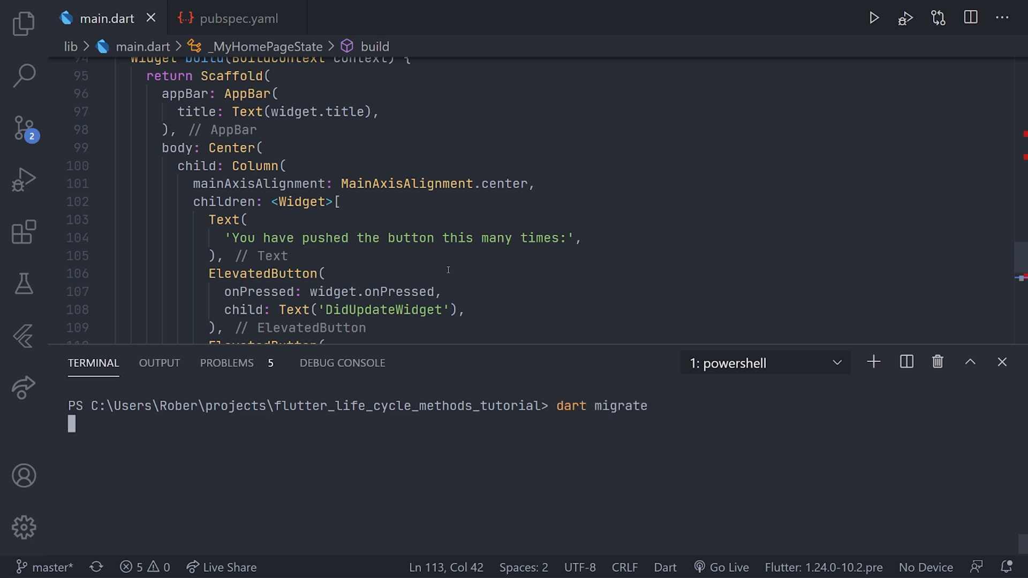
key("Return")
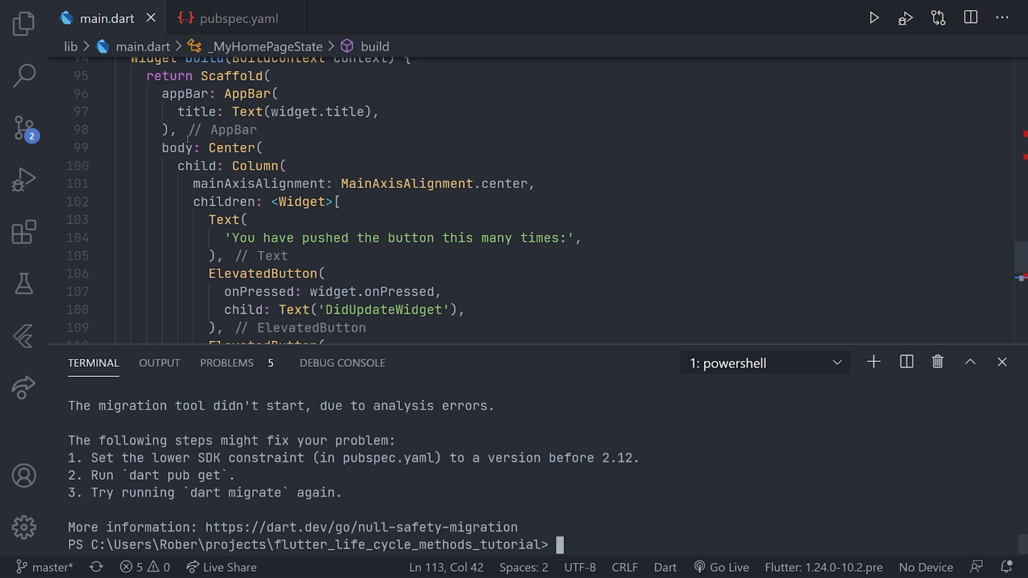
- Change the pubspec SDK constraint from >=2.12.0-0 to >=2.11.0-0
left_click(236, 18)
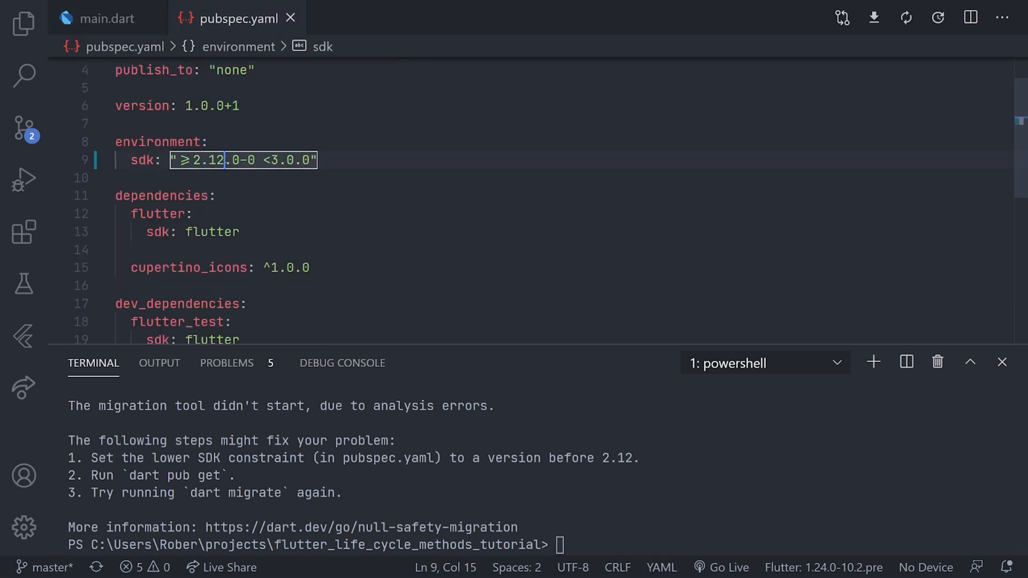
type("1")
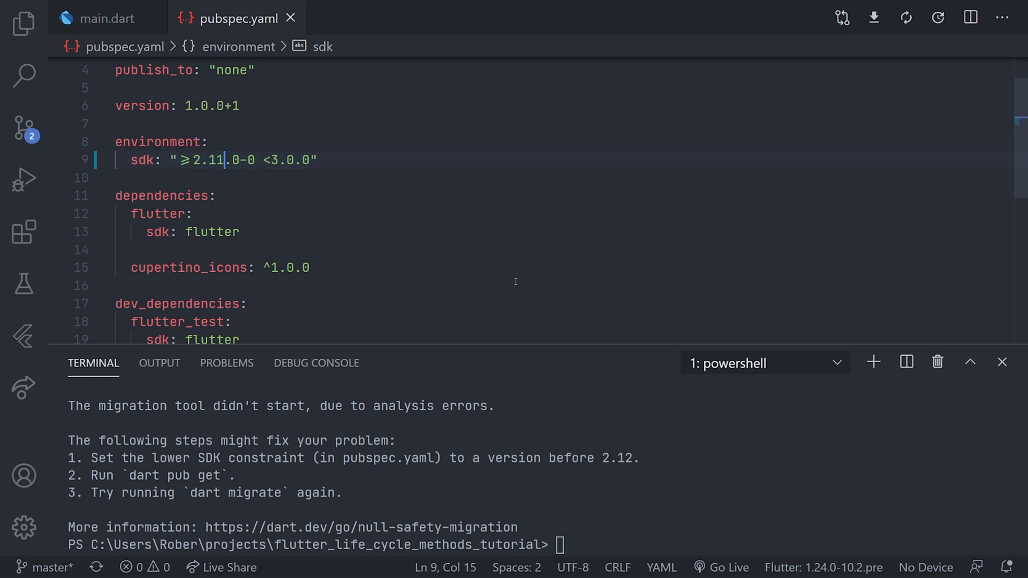
left_click(105, 18)
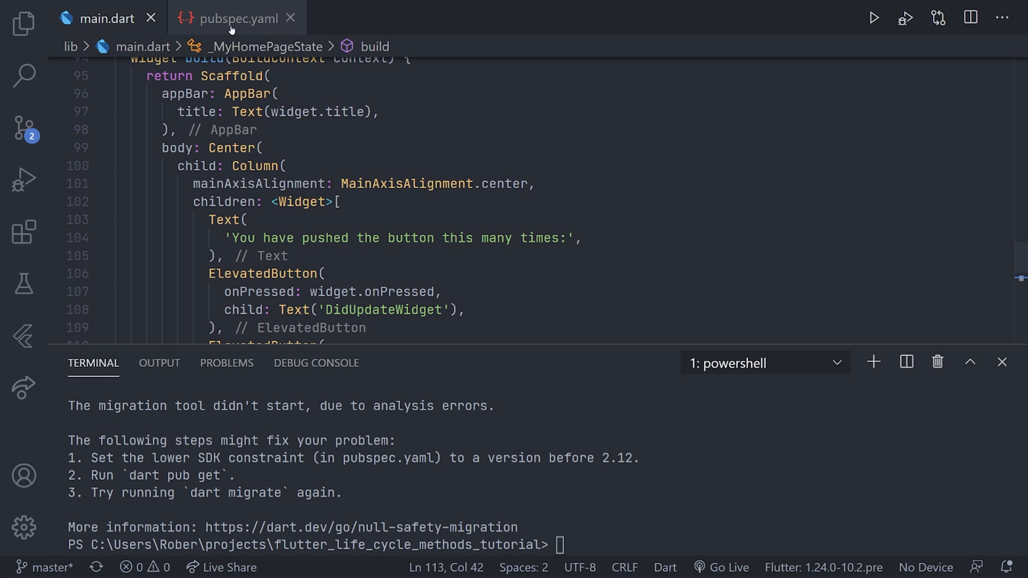
left_click(237, 17)
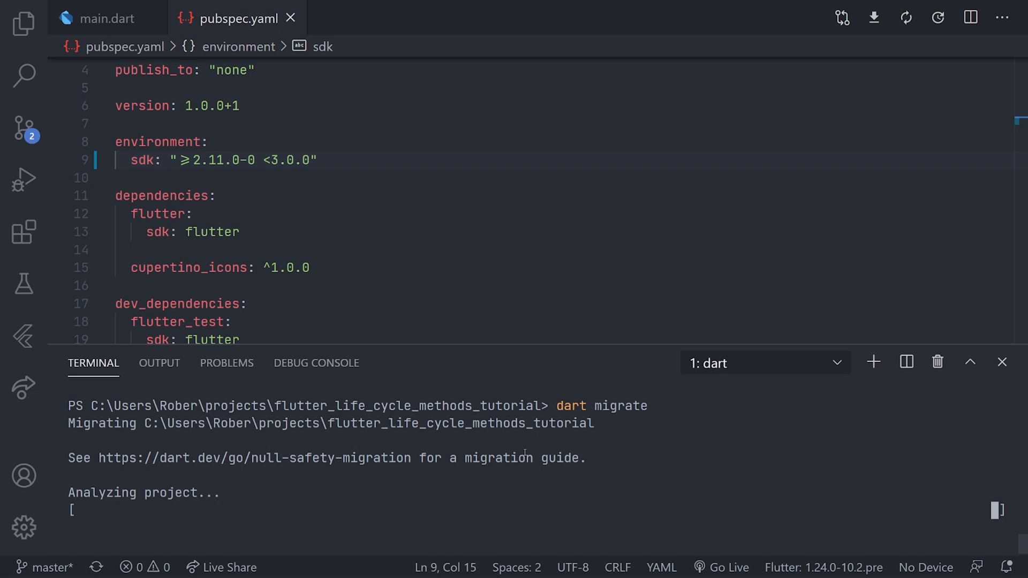
mouse_move(551, 476)
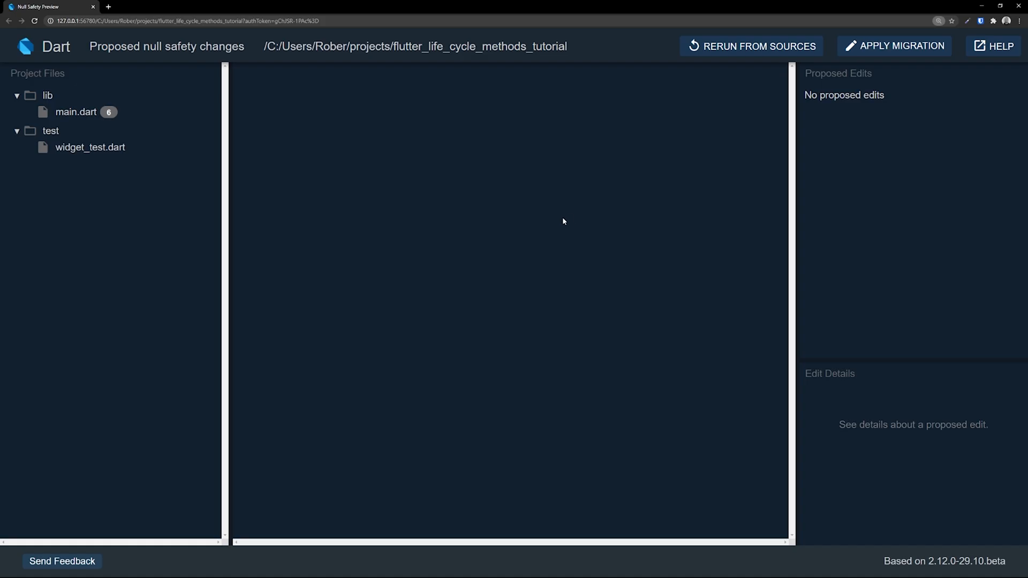
mouse_move(496, 232)
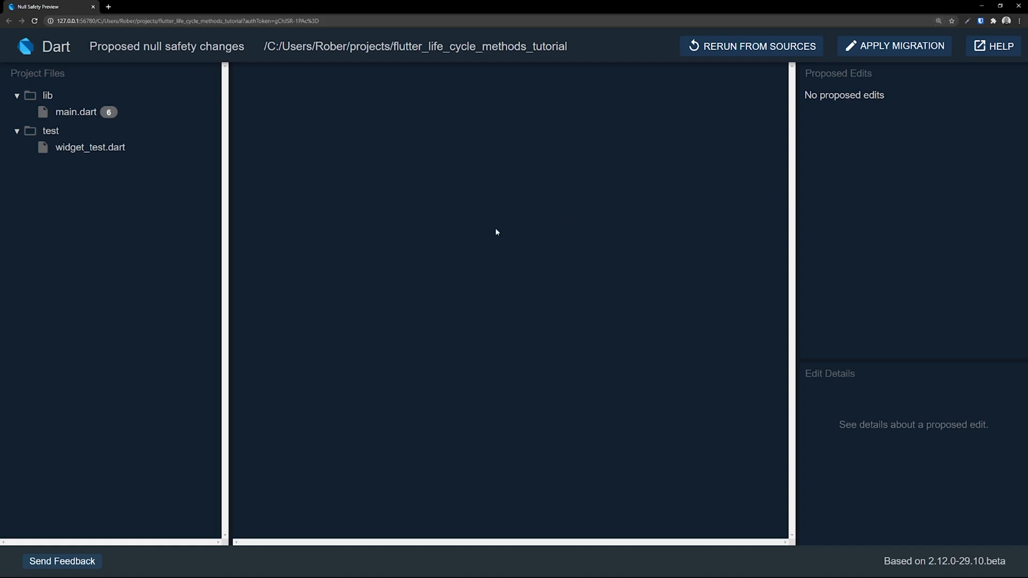
mouse_move(85, 113)
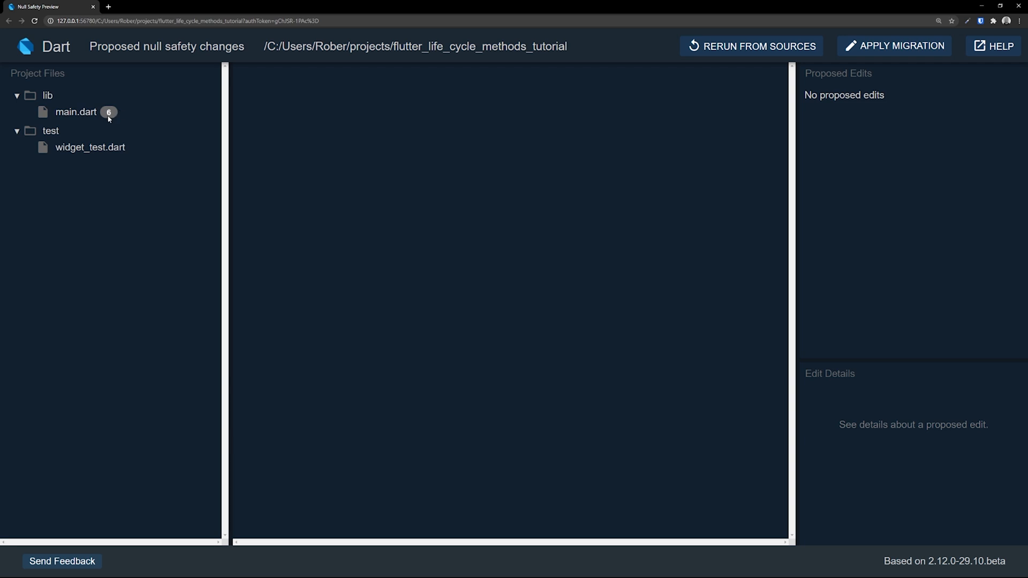
- Show main.dart's proposed edits: two null checks, three nullable types, one late keyword
left_click(76, 112)
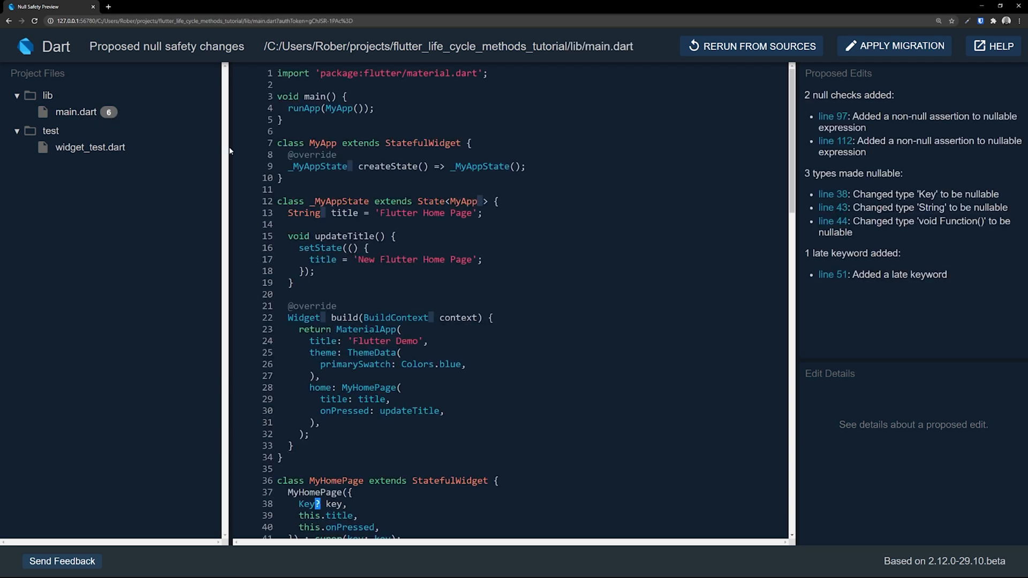
mouse_move(319, 166)
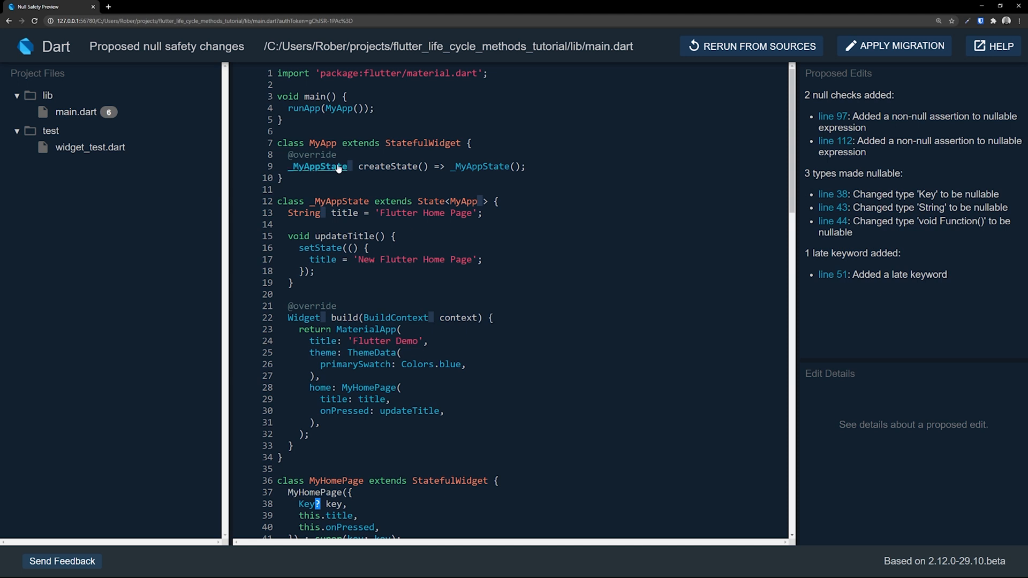
mouse_move(330, 214)
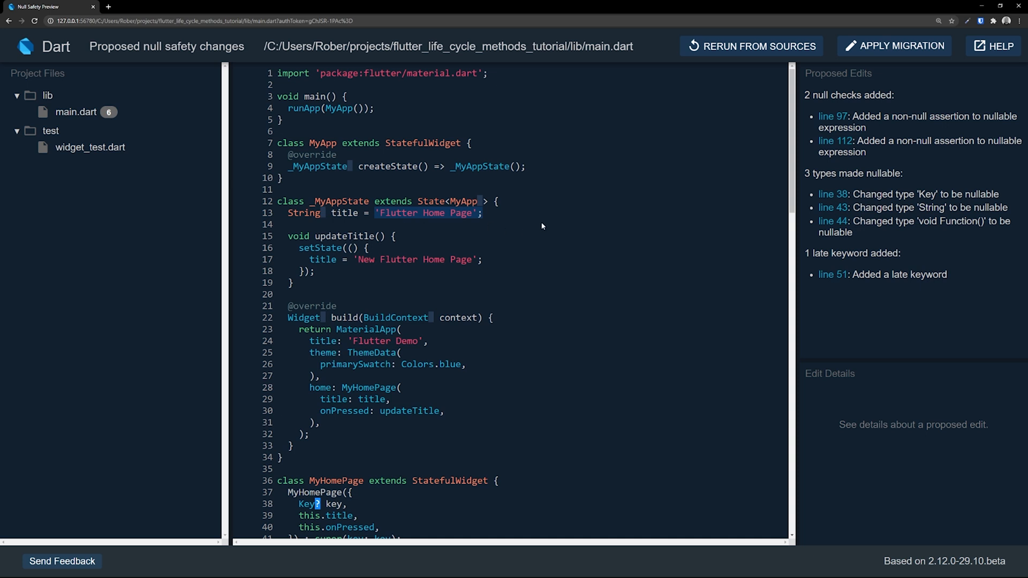
scroll("down", 3)
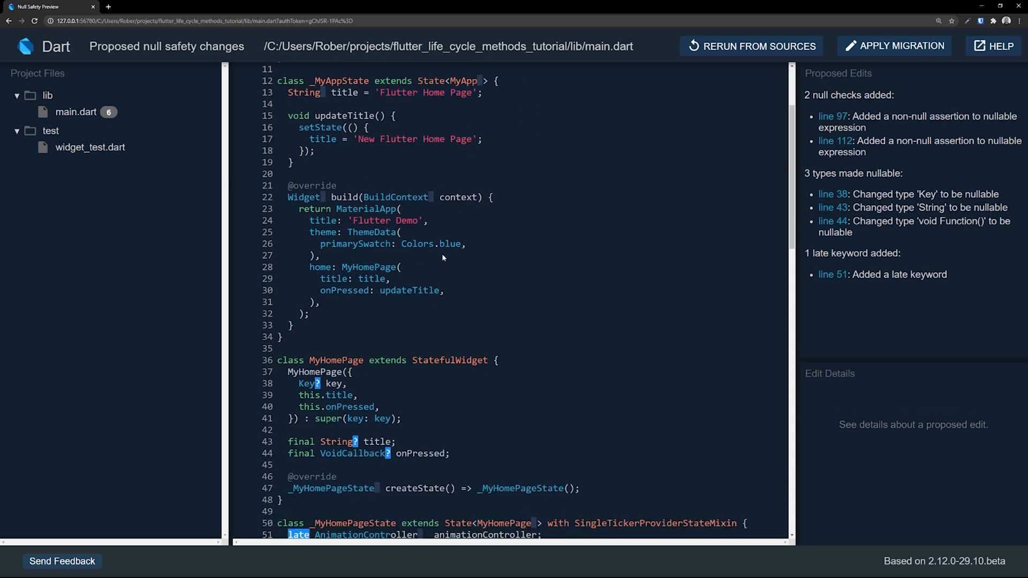
scroll("down", 3)
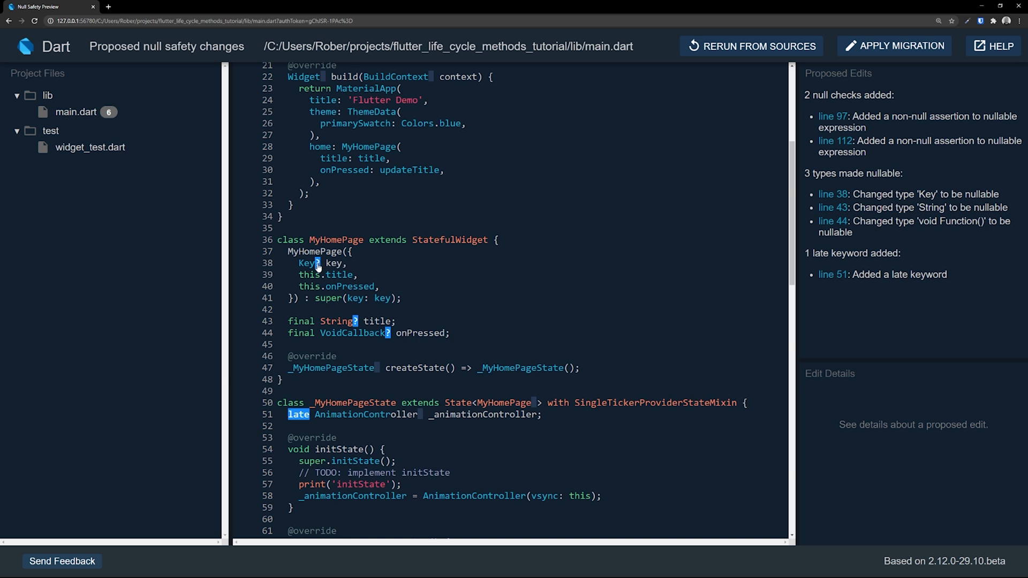
left_click(314, 263)
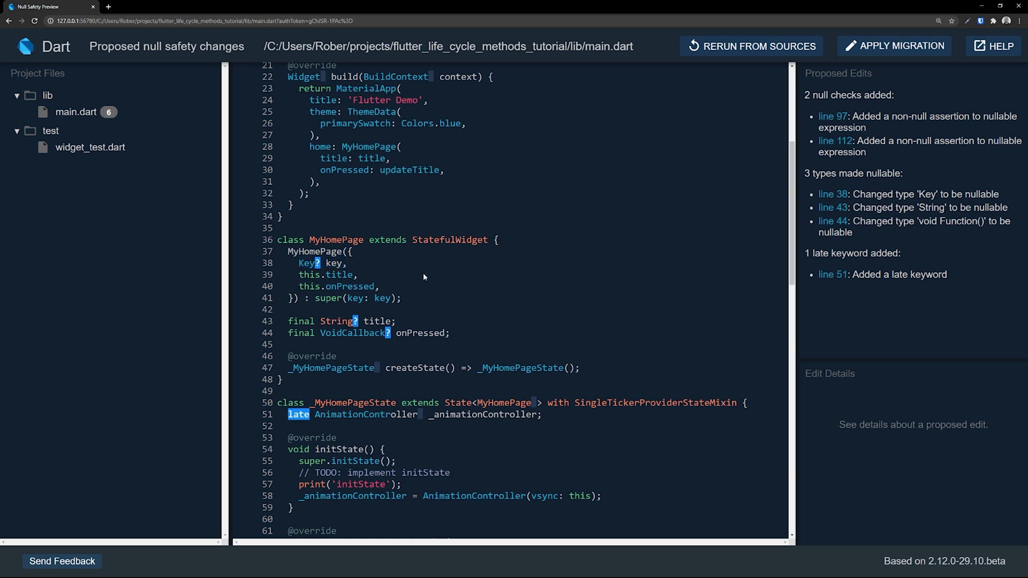
left_click(306, 263)
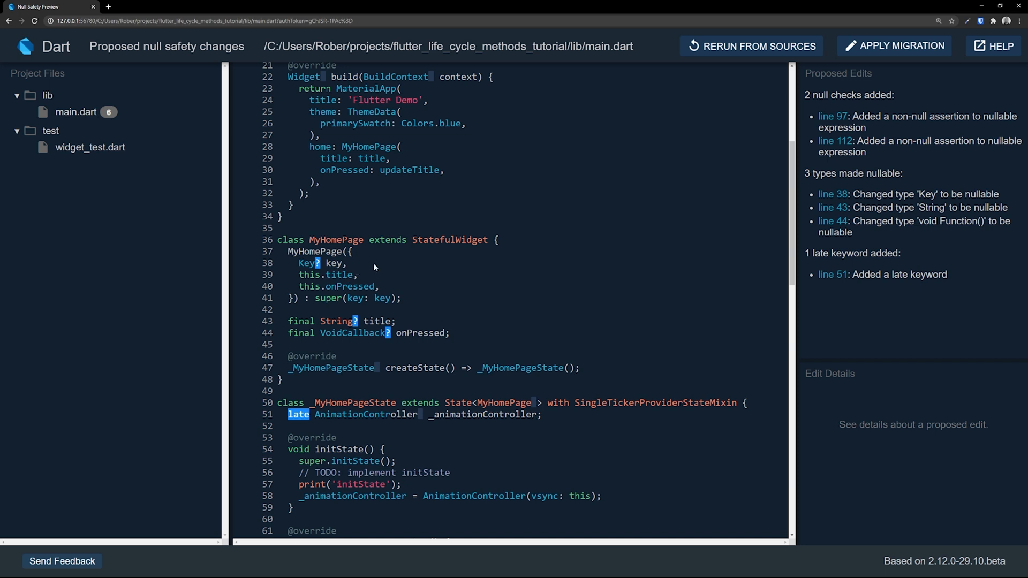
mouse_move(399, 264)
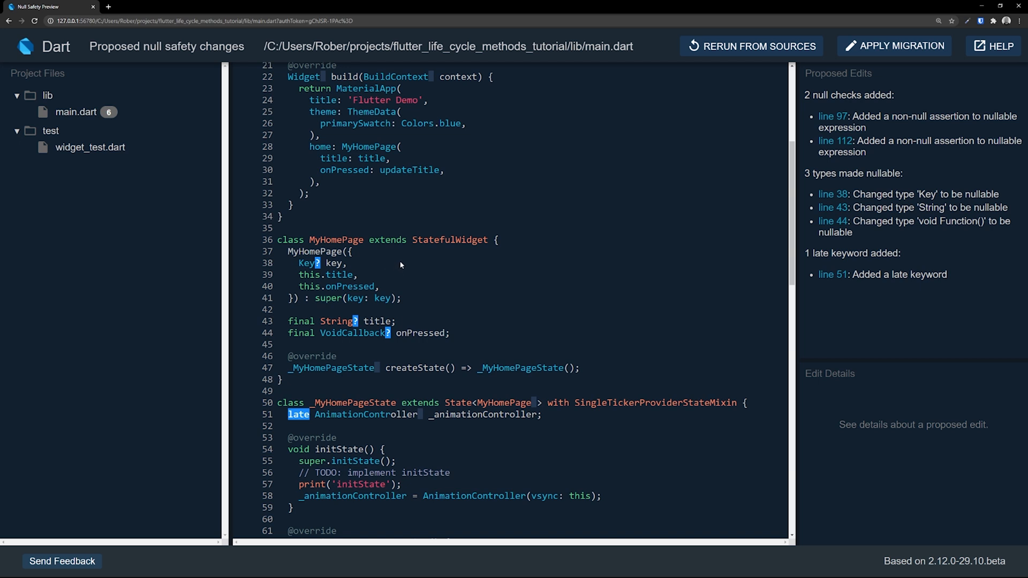
scroll("down", 3)
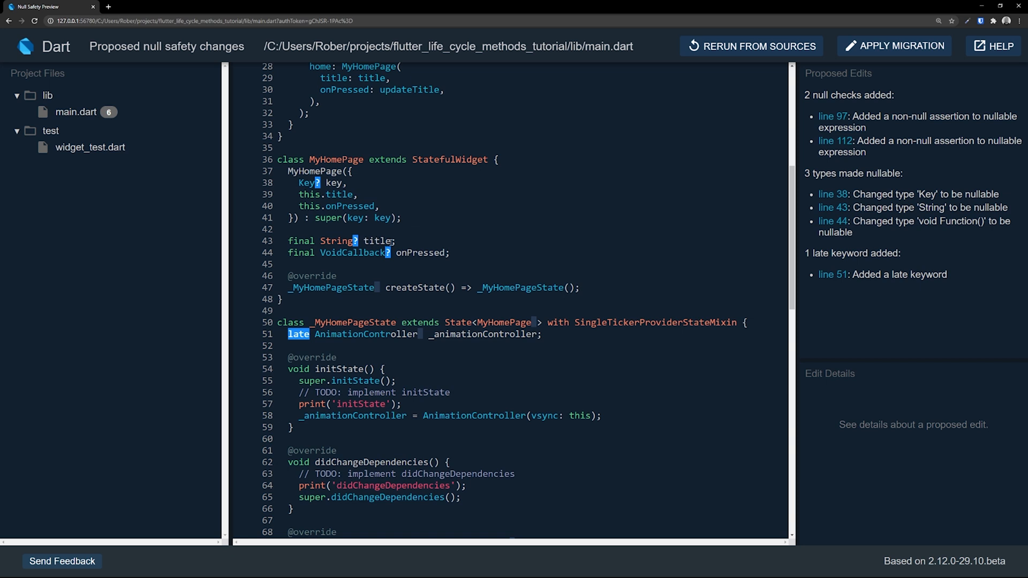
mouse_move(470, 255)
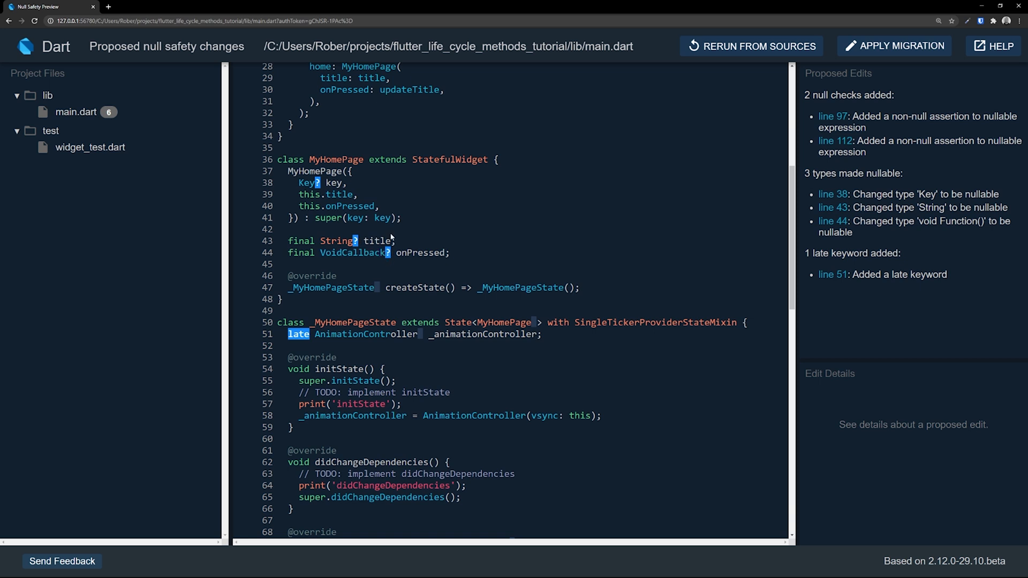
mouse_move(488, 86)
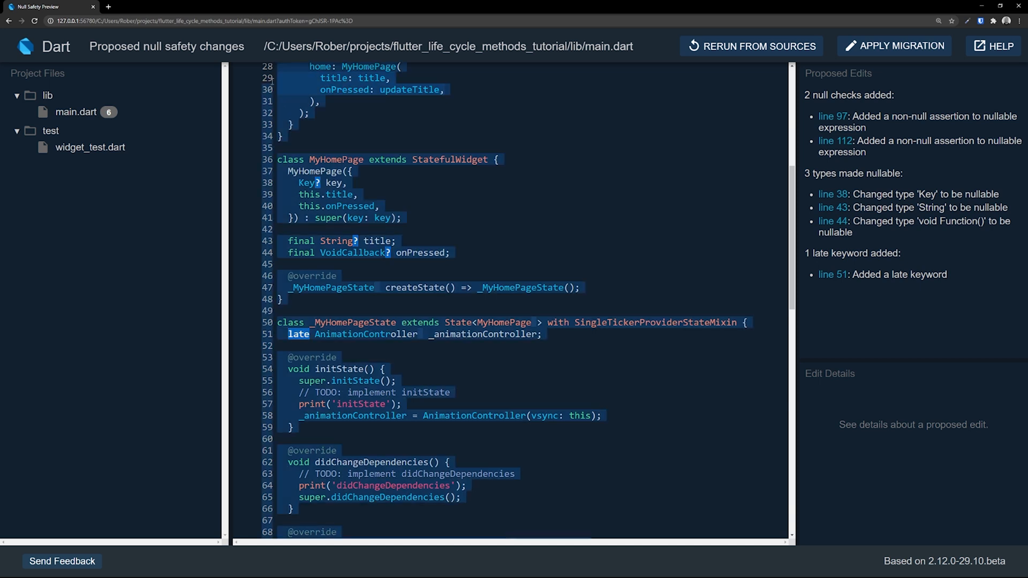
- Scroll to the line 97 non-null assertion in Text(widget.title!)
scroll("up", 3)
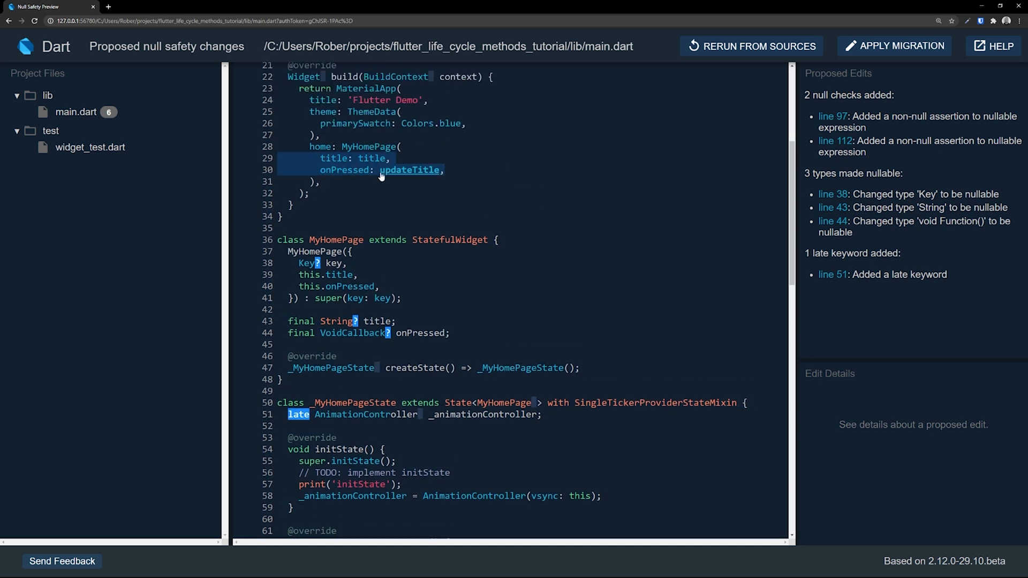
scroll("down", 3)
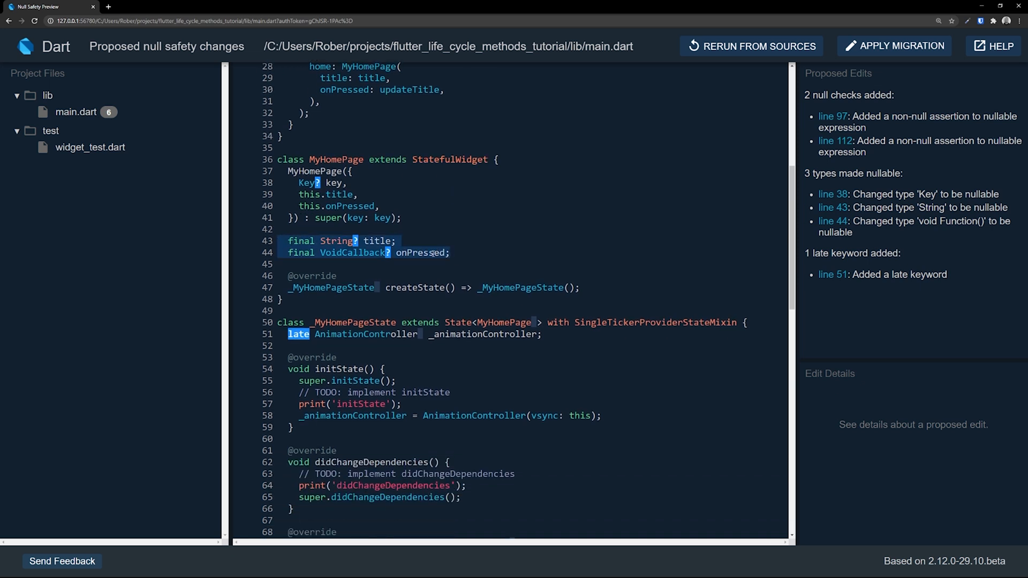
scroll("down", 3)
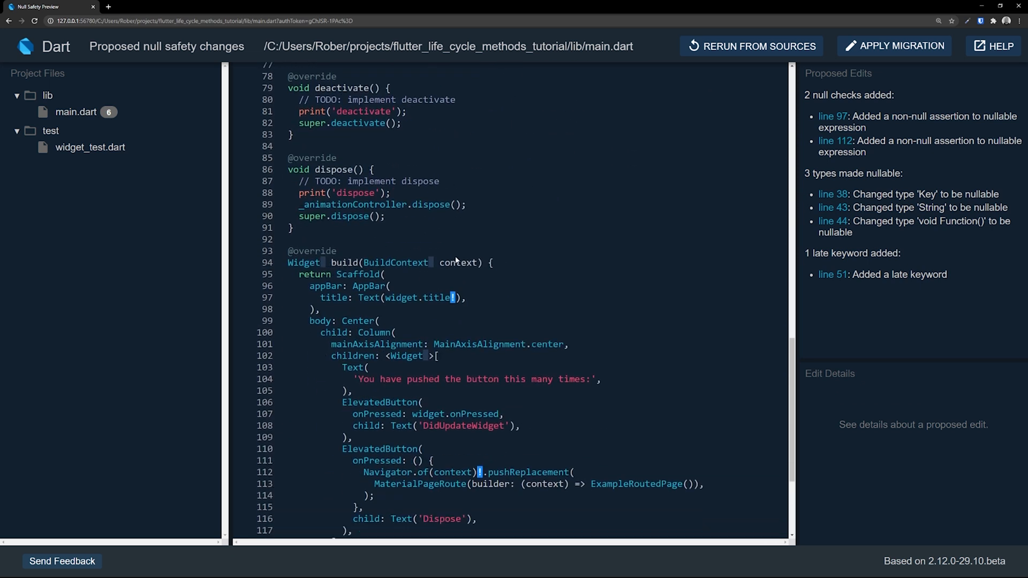
scroll("down", 3)
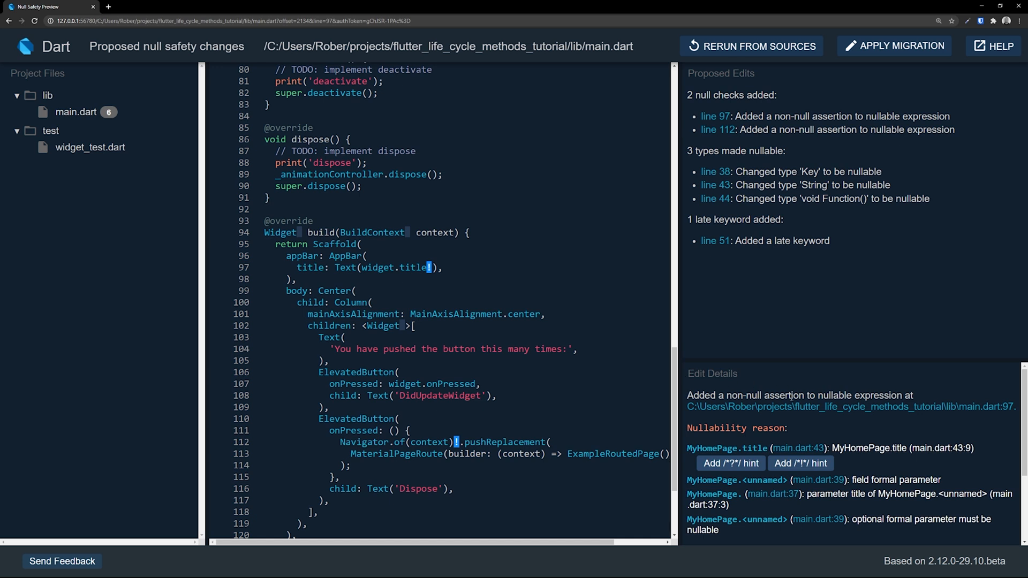
mouse_move(824, 411)
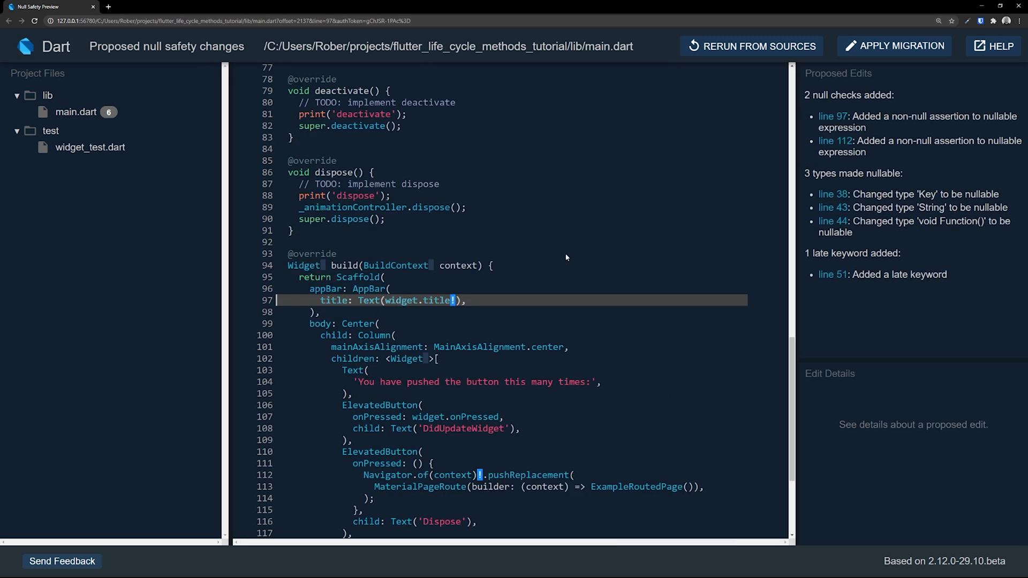
mouse_move(452, 304)
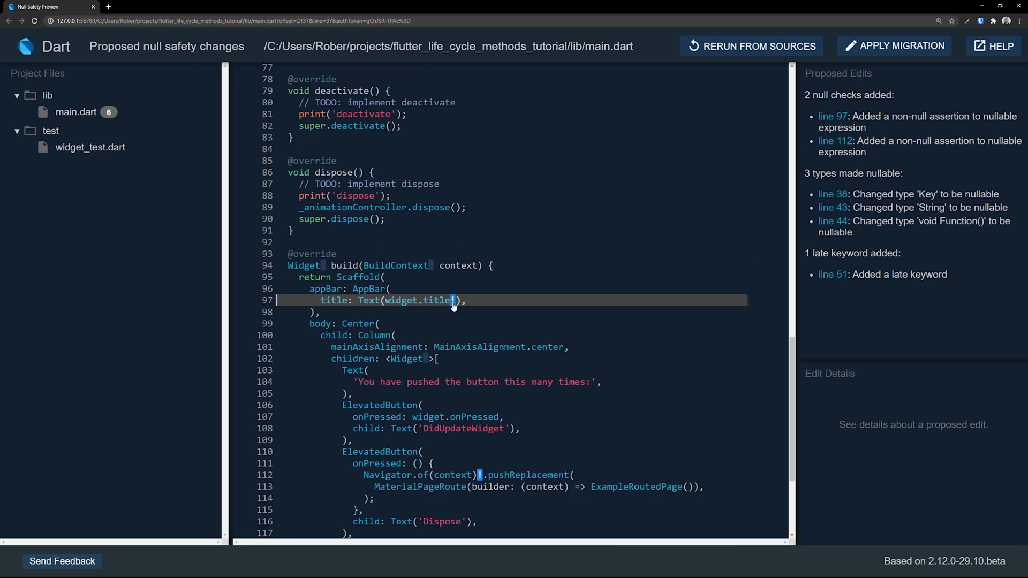
- Add a /*!*/ hint to MyHomePage.title on line 43 and rerun from sources
scroll("up", 3)
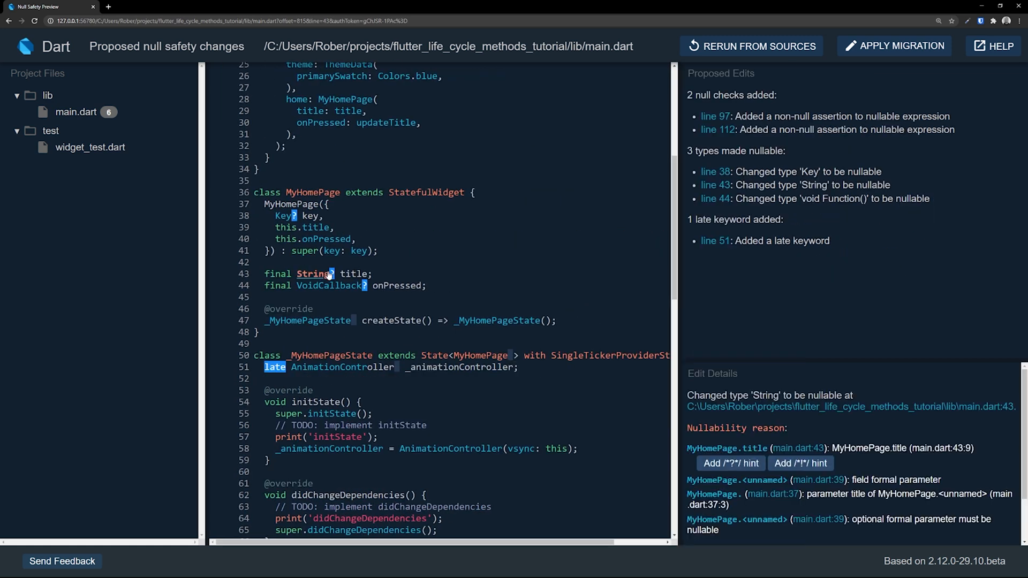
scroll("down", 3)
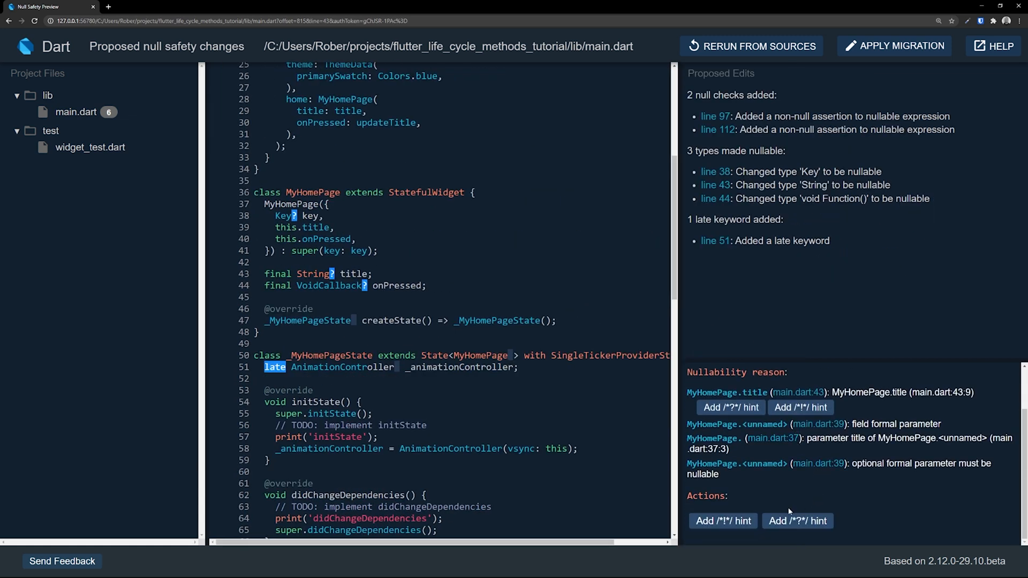
left_click(799, 407)
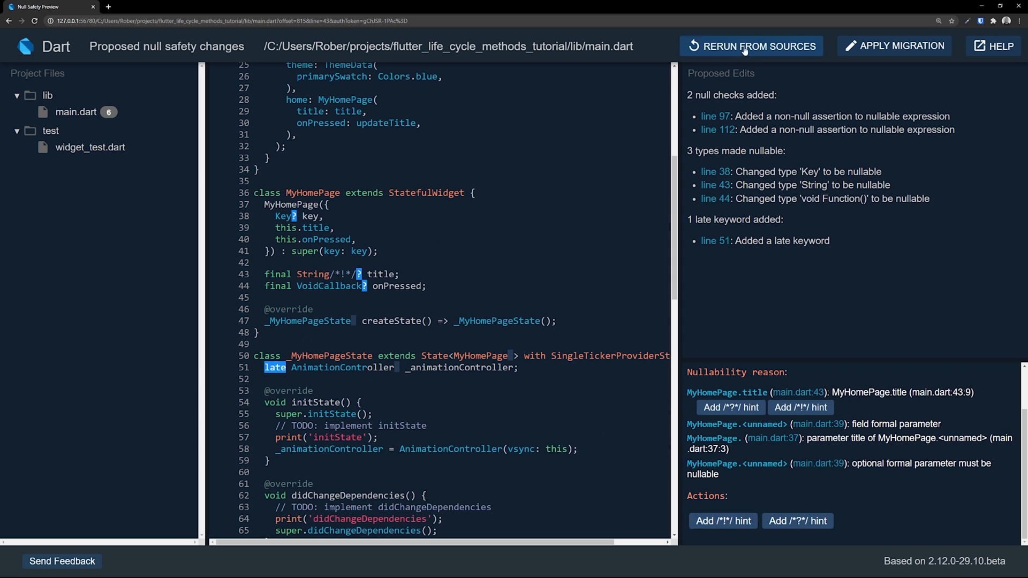
left_click(751, 46)
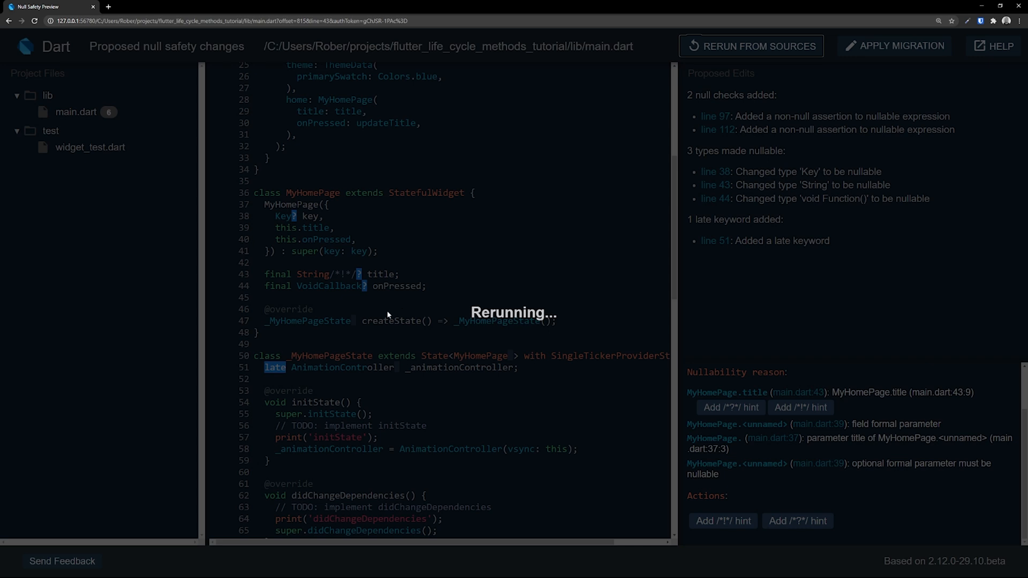
- Rerun the migration and inspect main.dart's updated proposals, including required title and onPressed's reasoning
left_click(751, 46)
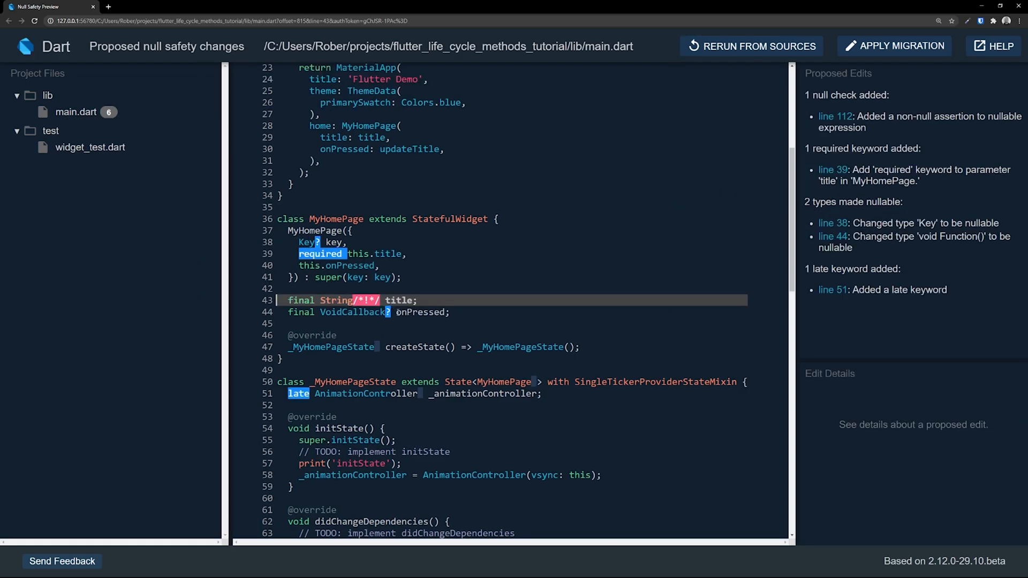
mouse_move(368, 303)
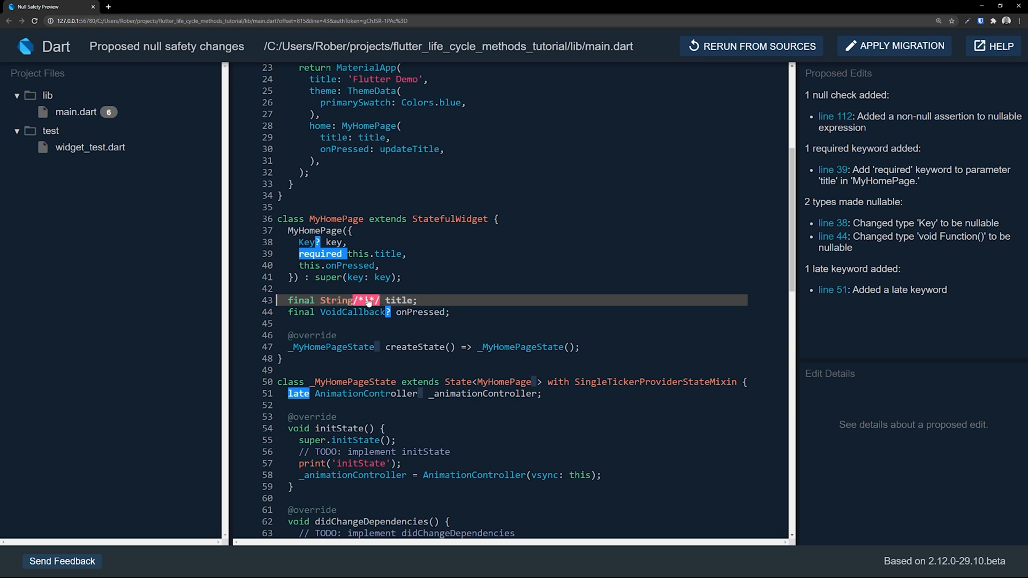
mouse_move(883, 37)
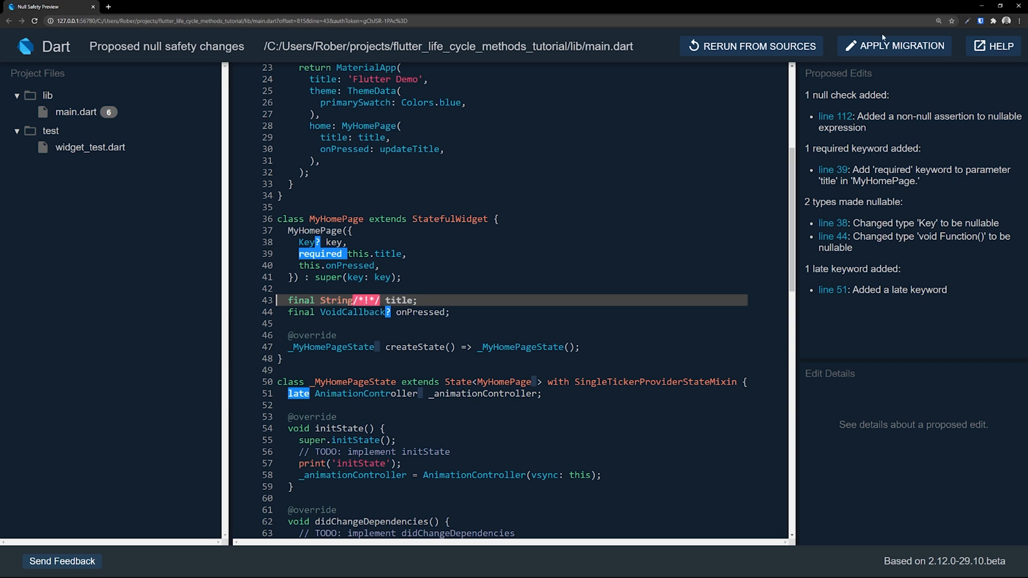
mouse_move(320, 259)
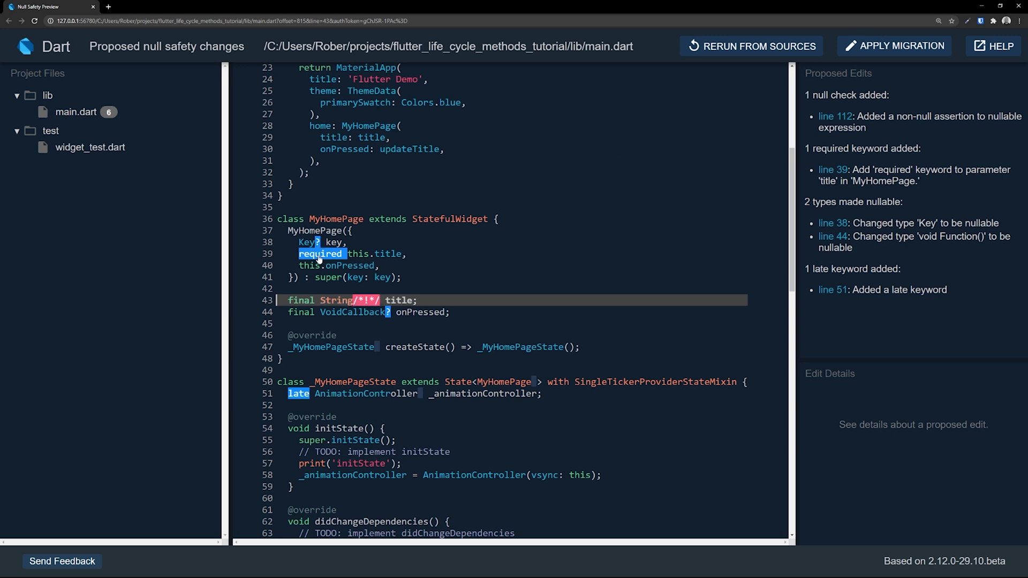
mouse_move(389, 254)
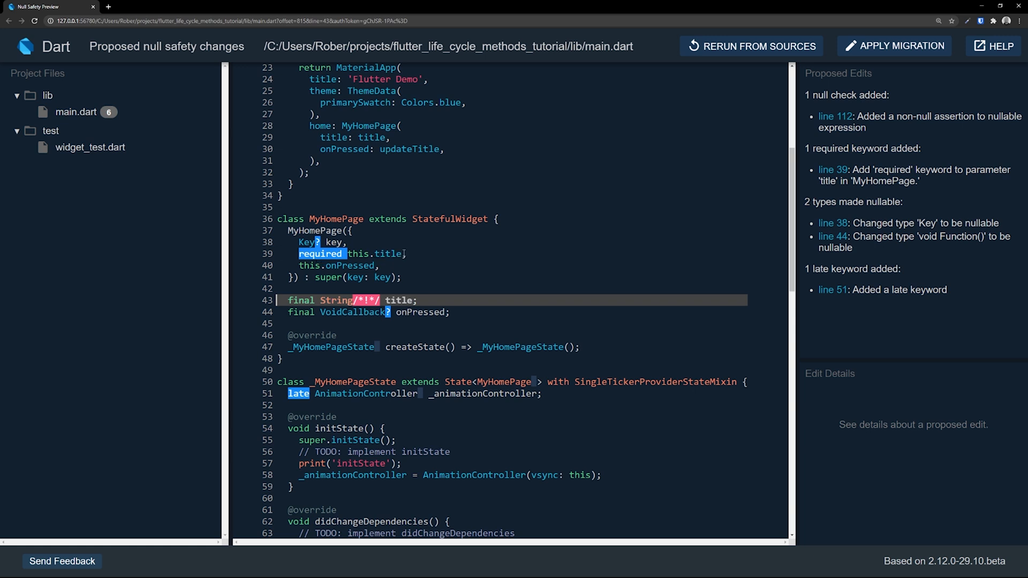
mouse_move(440, 262)
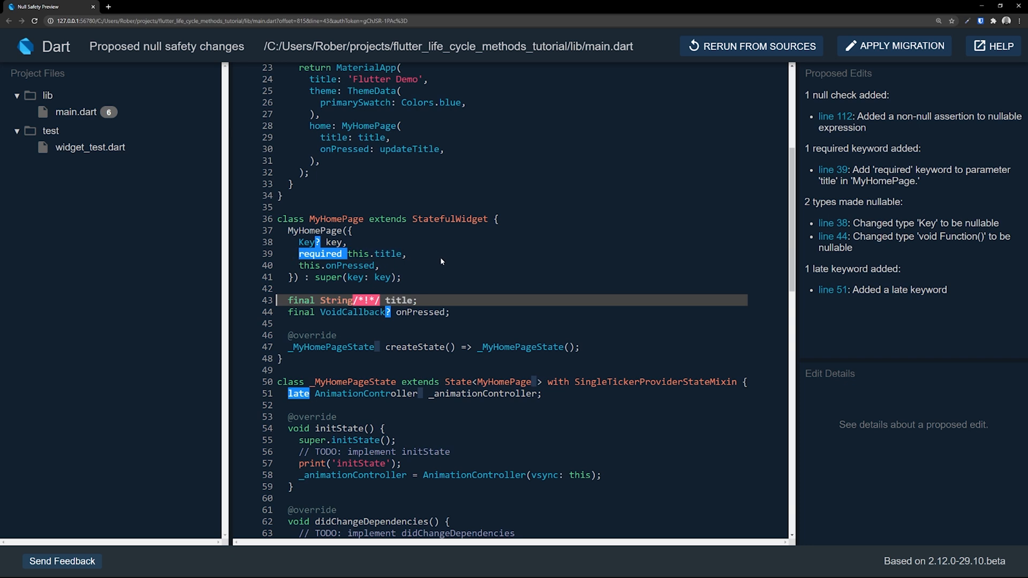
mouse_move(416, 257)
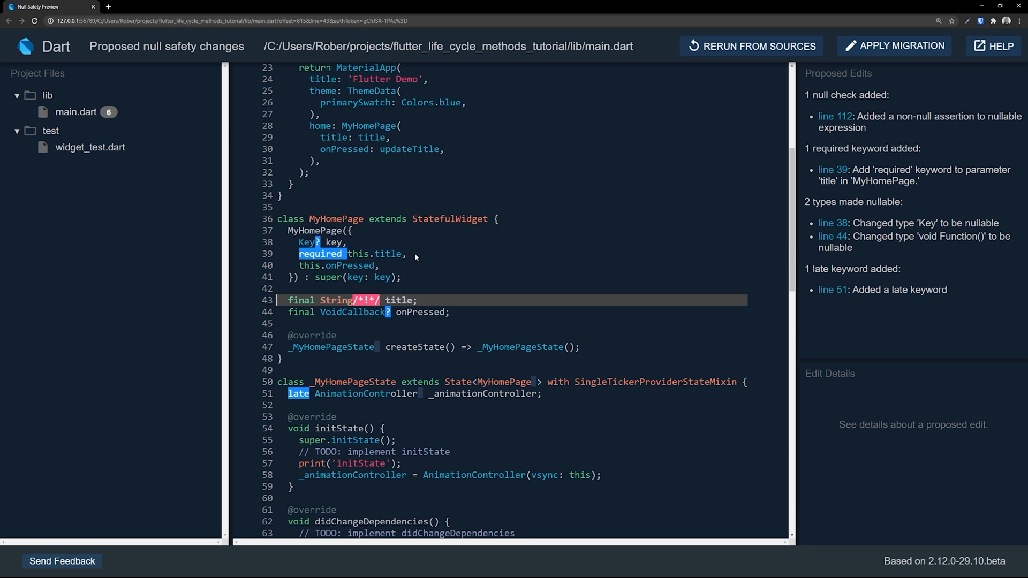
scroll("down", 3)
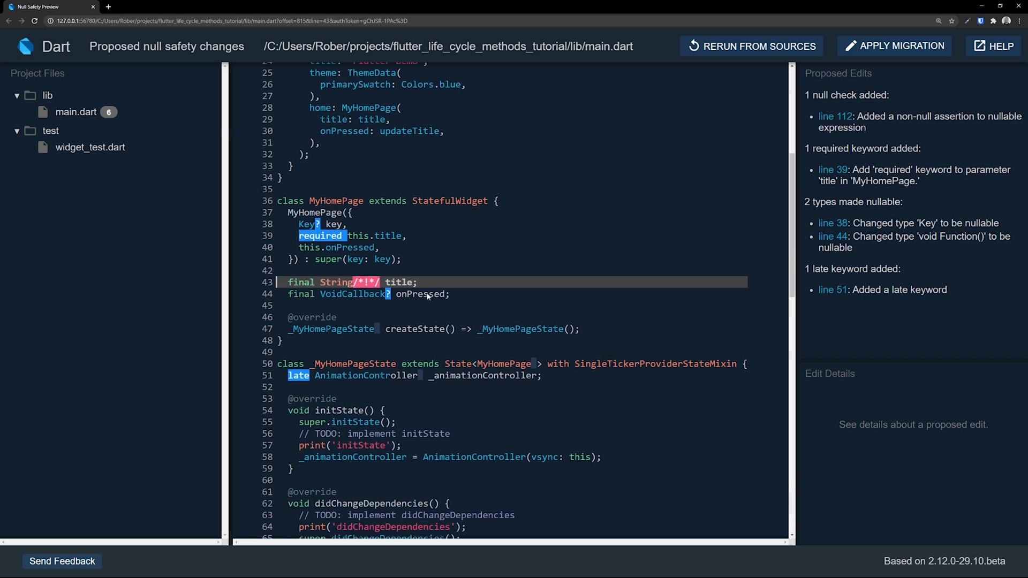
scroll("down", 3)
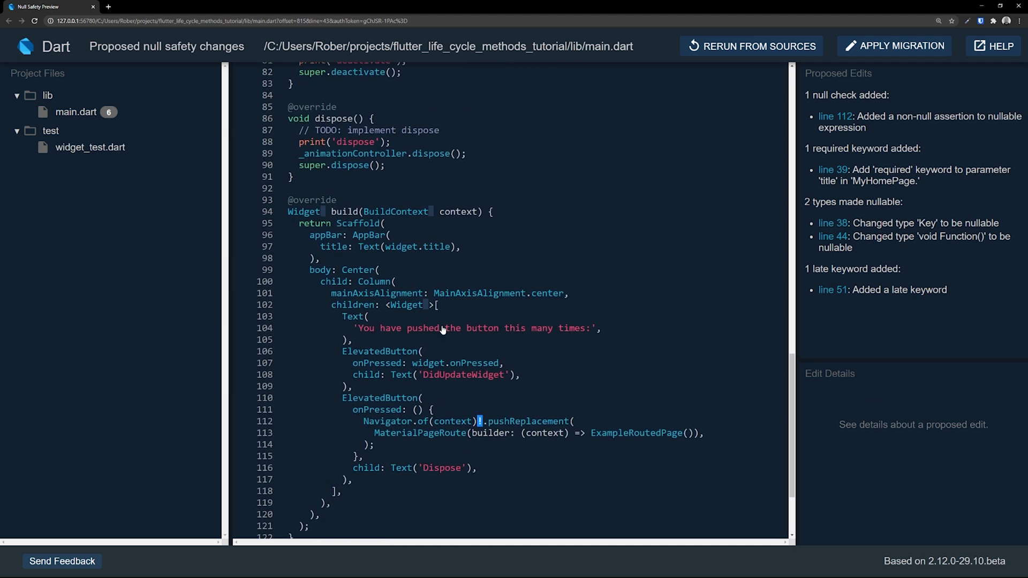
scroll("down", 3)
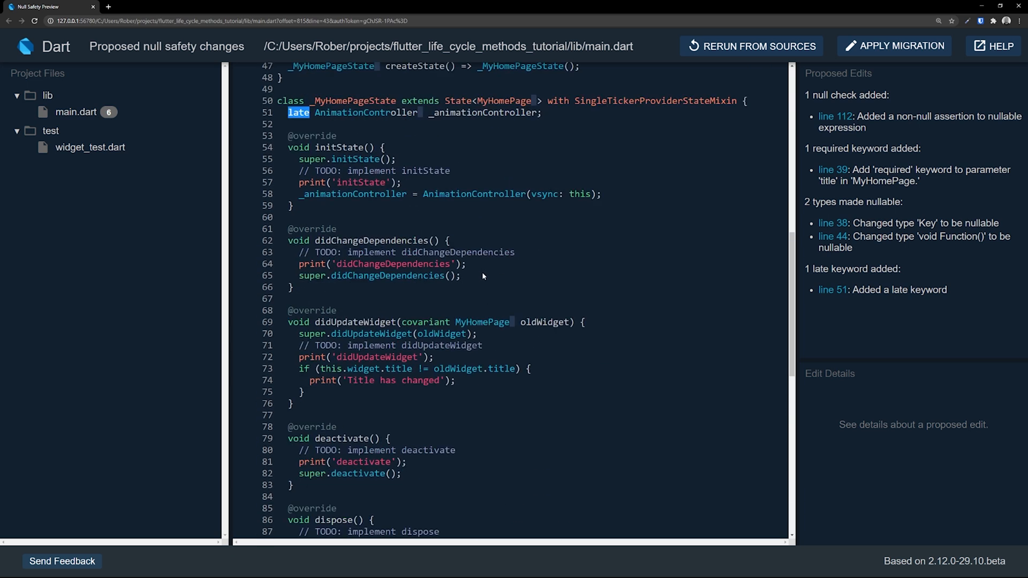
scroll("up", 3)
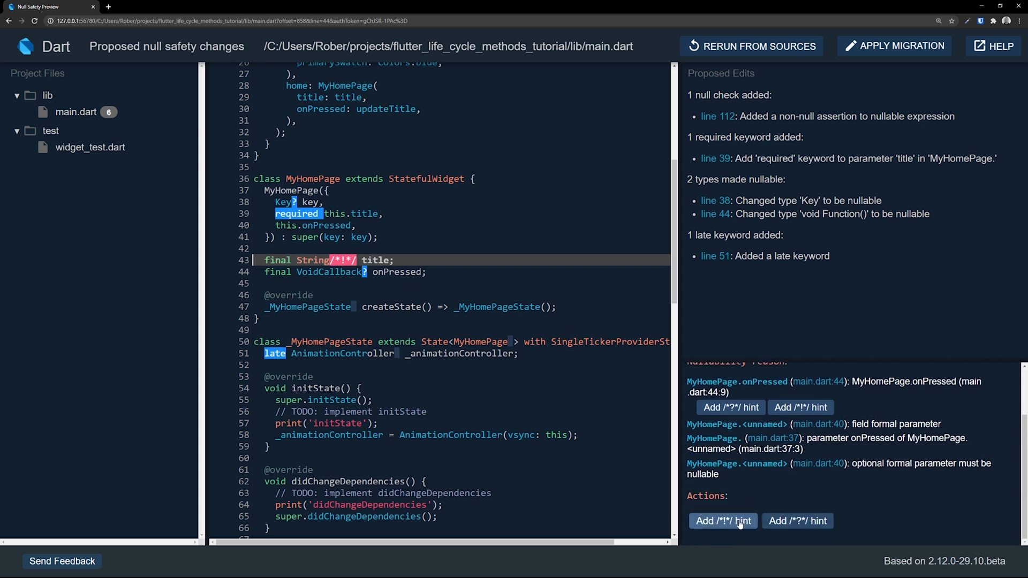
- Add a /*!*/ hint to onPressed, rerun, and review its new 'required' edit
left_click(722, 521)
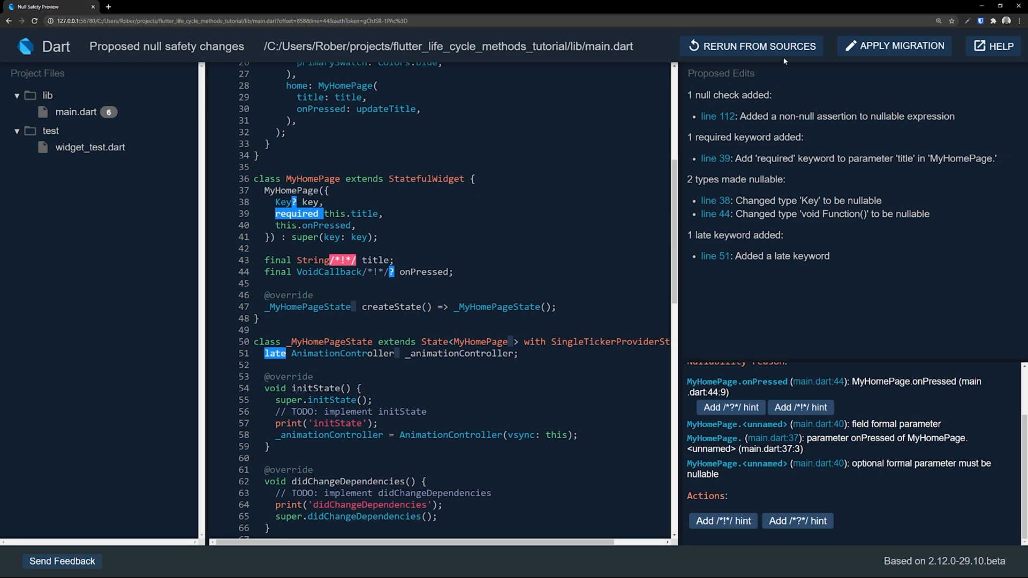
left_click(751, 46)
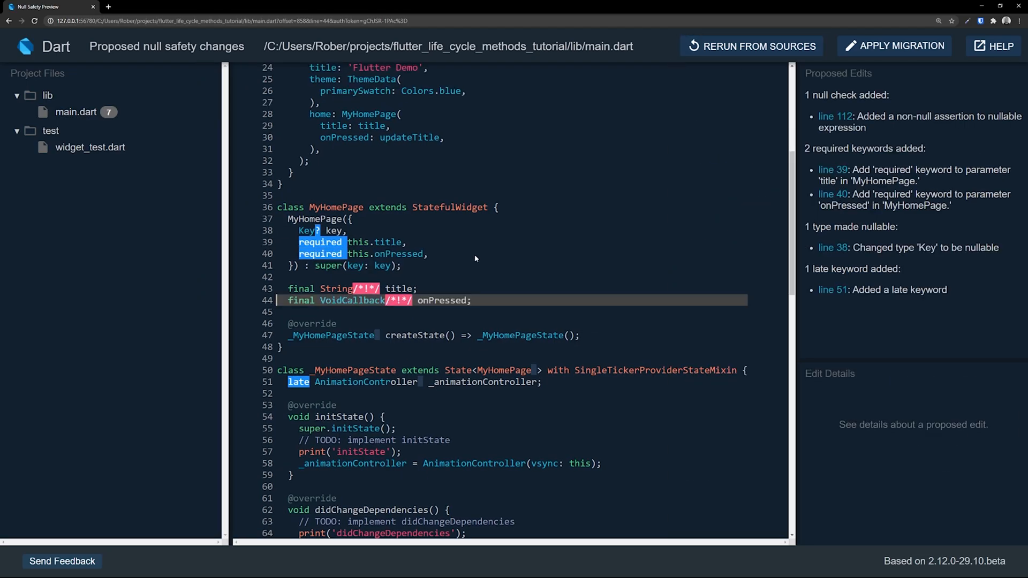
mouse_move(771, 182)
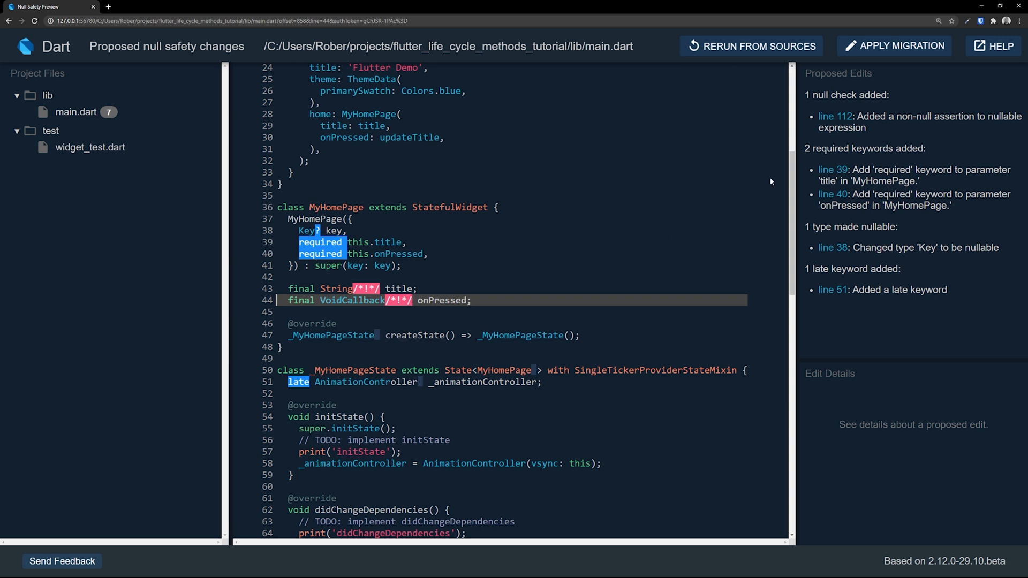
mouse_move(894, 46)
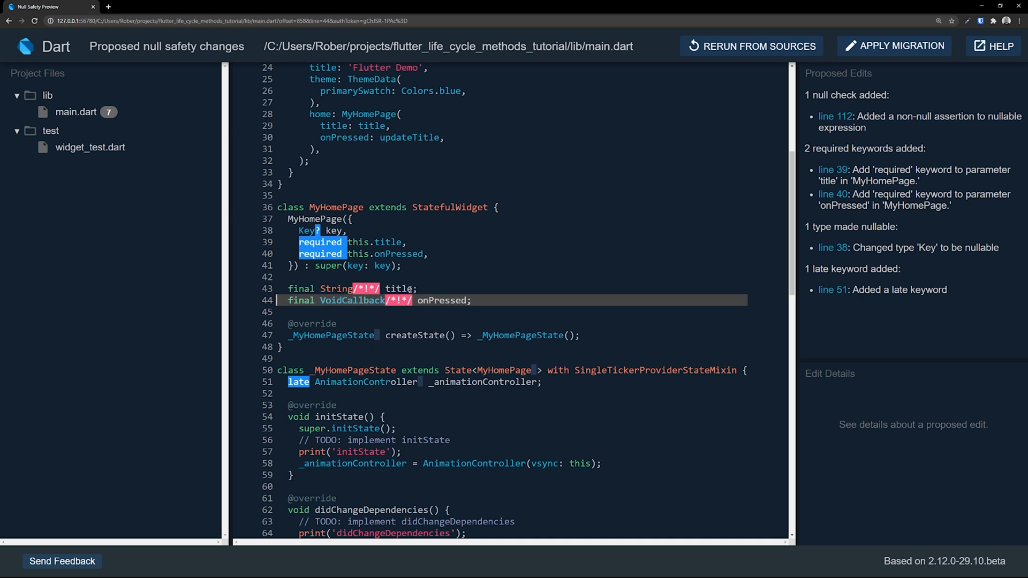
scroll("down", 3)
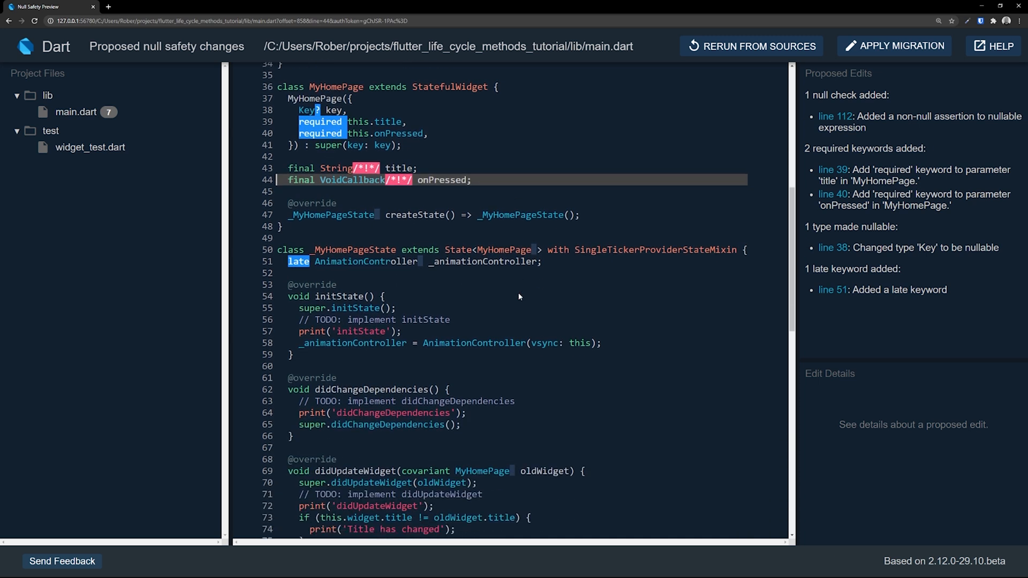
scroll("down", 3)
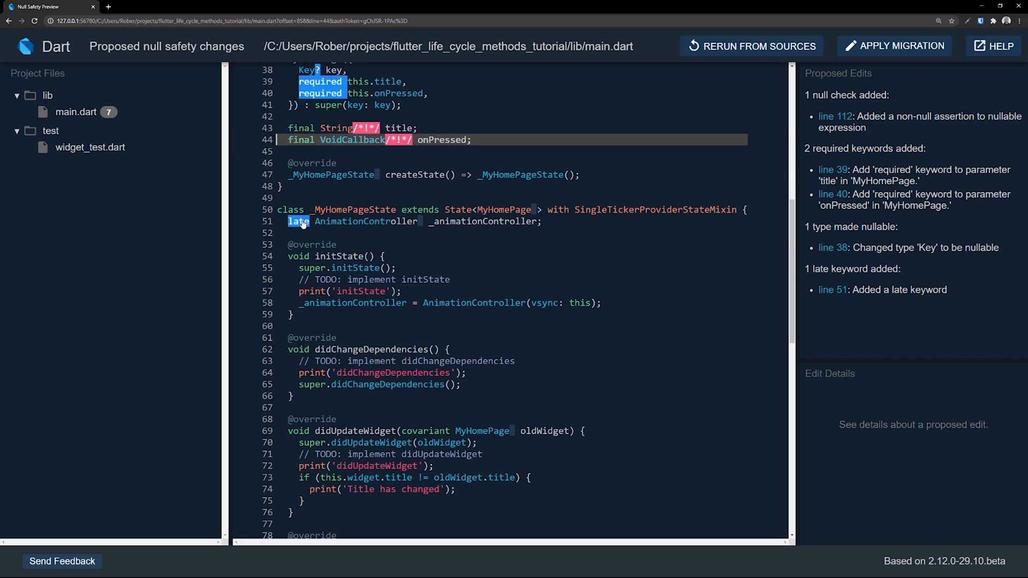
mouse_move(284, 222)
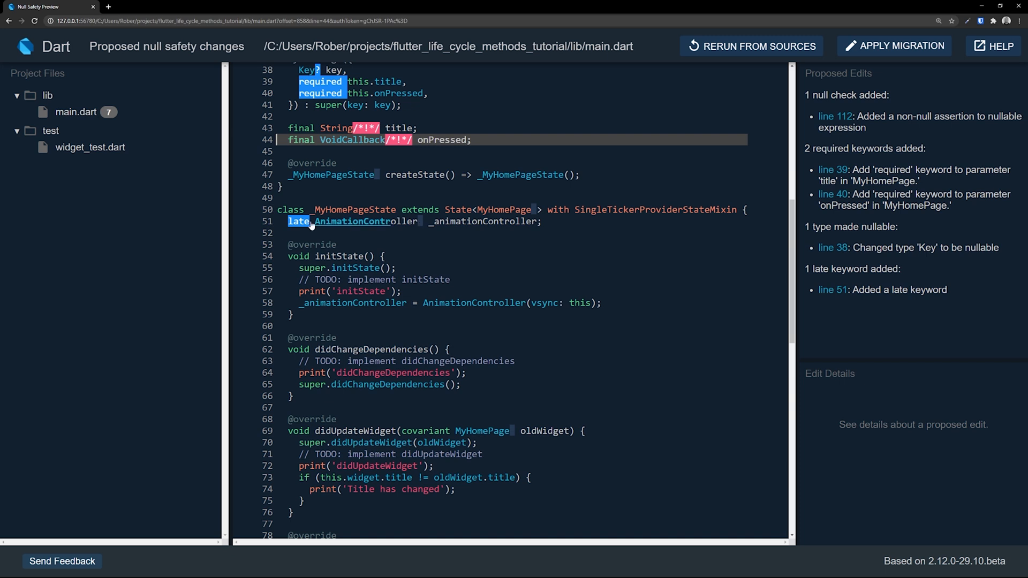
mouse_move(417, 220)
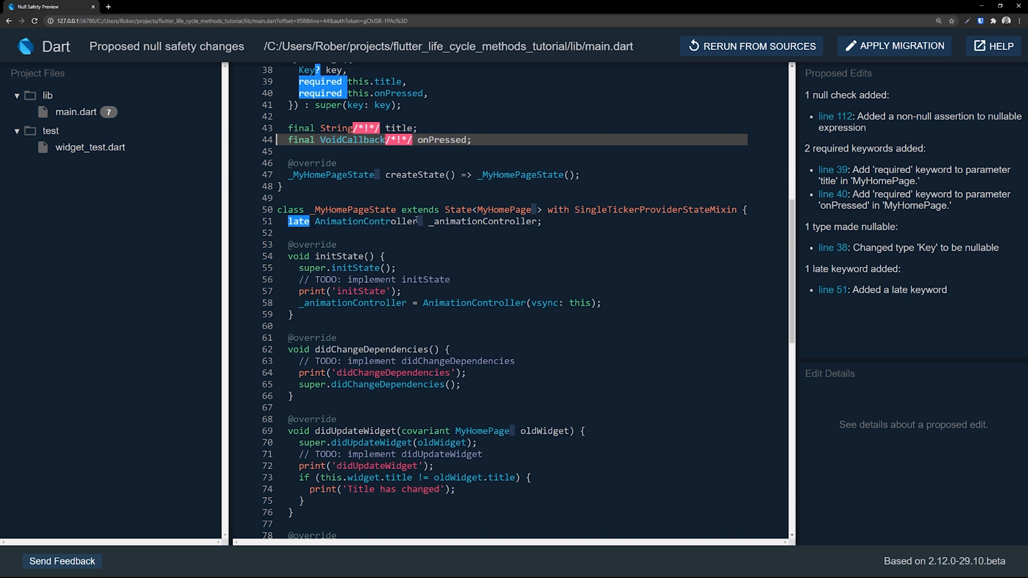
mouse_move(413, 246)
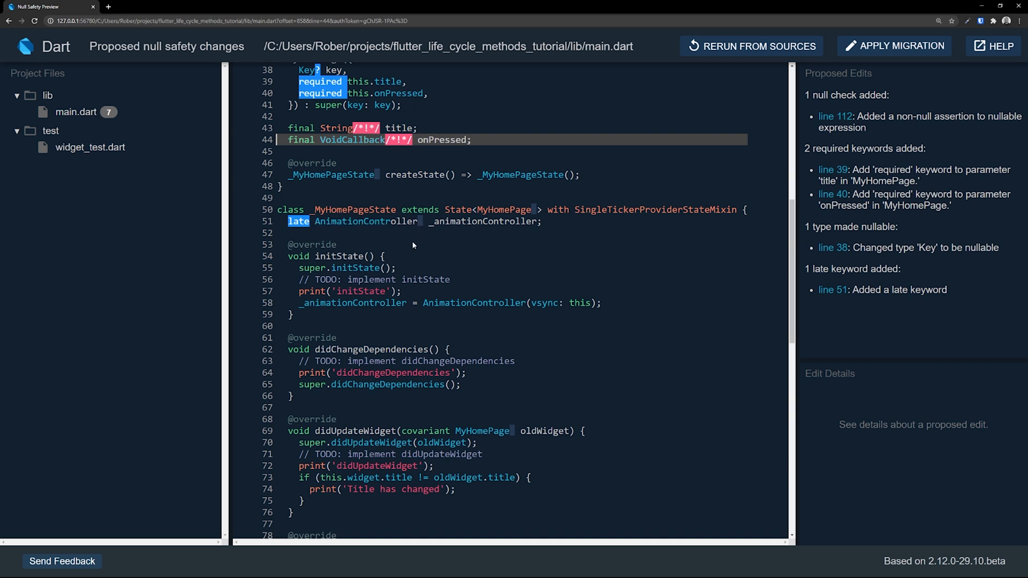
mouse_move(295, 302)
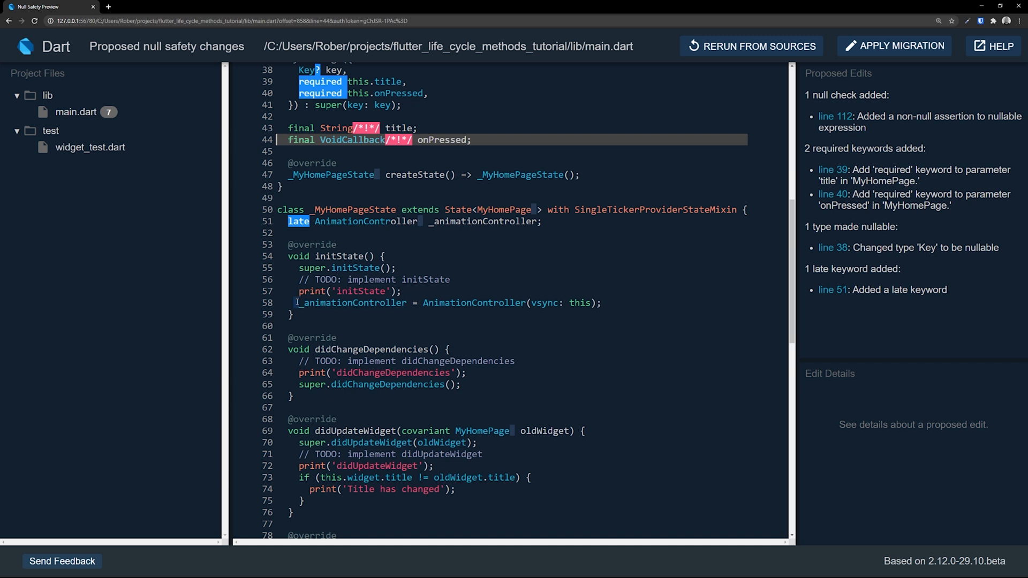
mouse_move(615, 304)
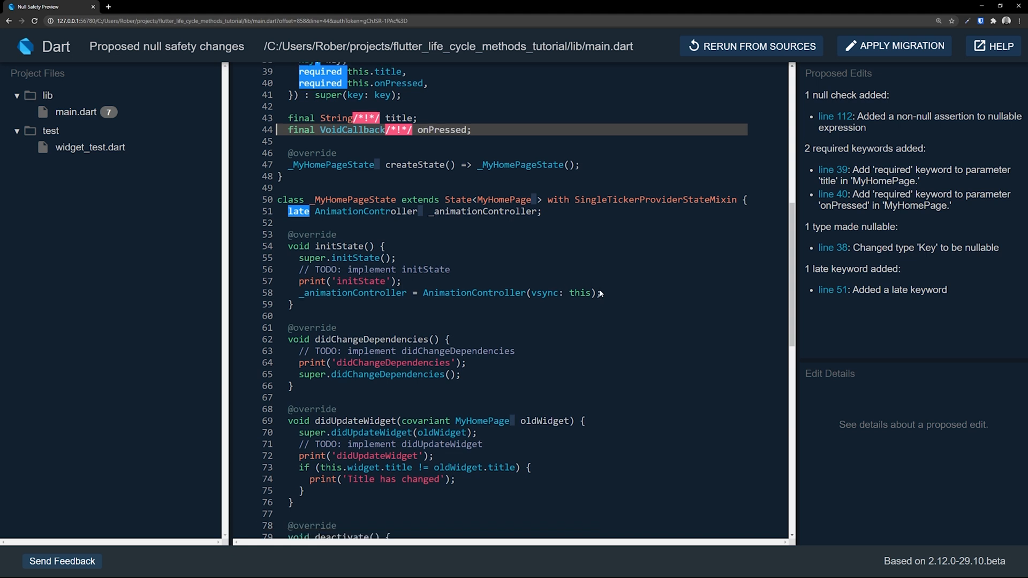
- Return from navigator.dart to main.dart's line 112 non-null assertion edit details
scroll("down", 3)
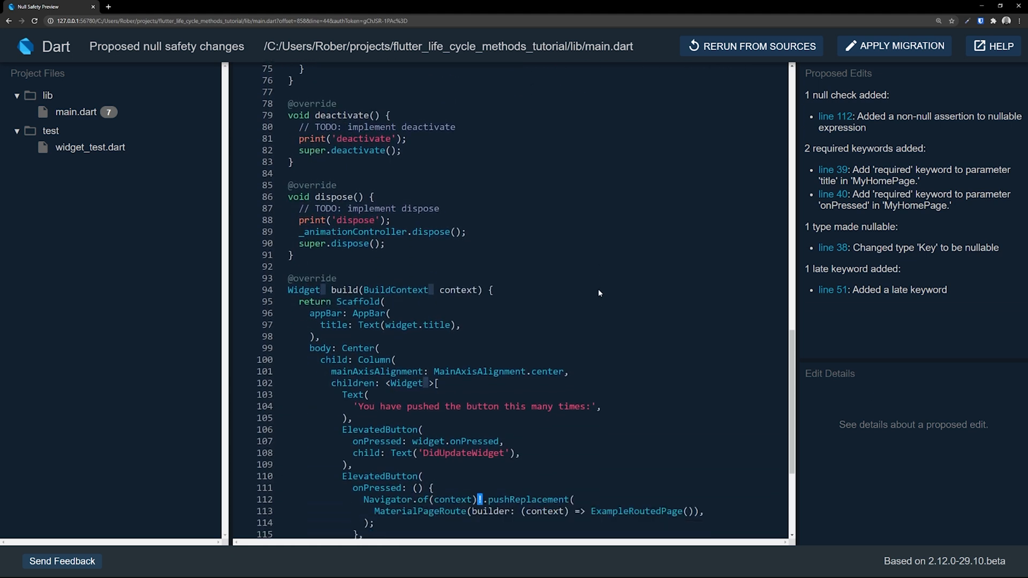
scroll("down", 3)
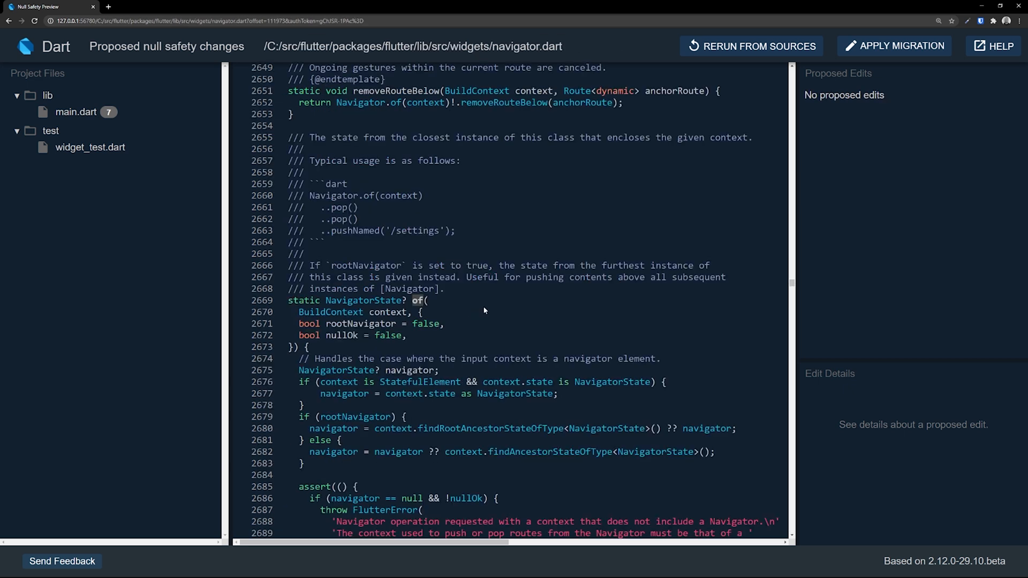
scroll("down", 3)
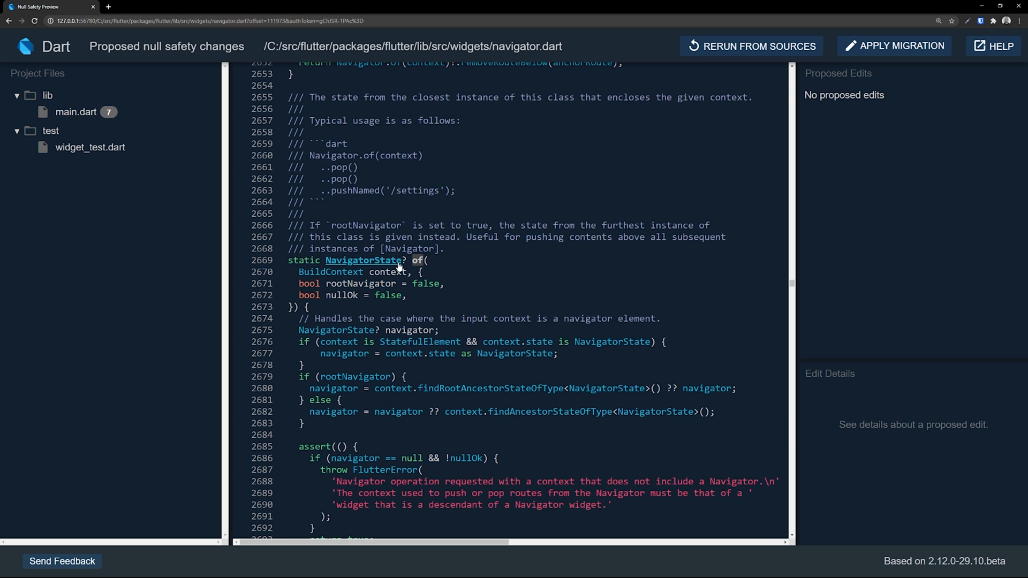
left_click(76, 111)
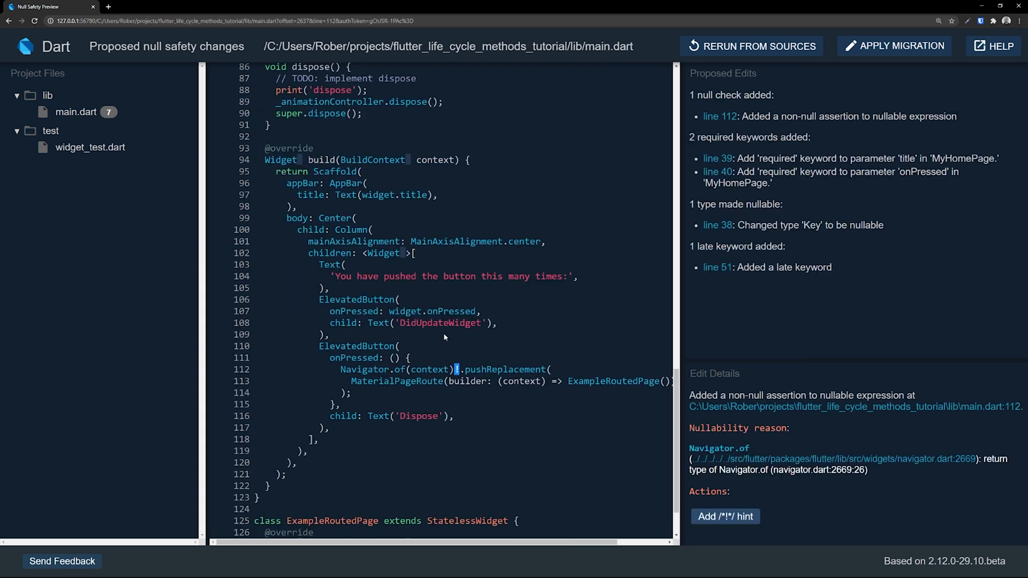
mouse_move(455, 372)
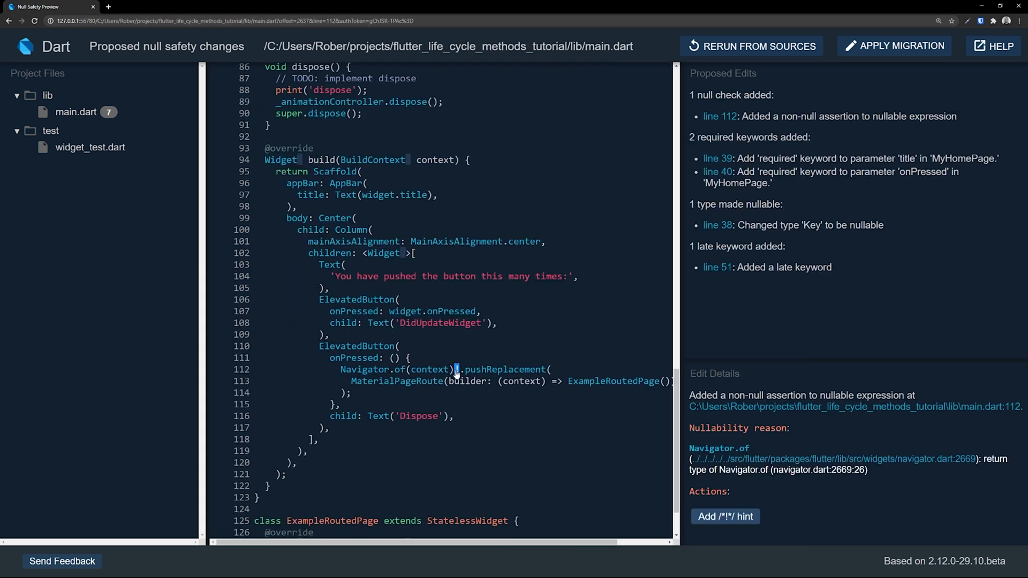
- Clear the edit details and inspect lines 38–51: Key?, required title/onPressed, late _animationController
scroll("down", 3)
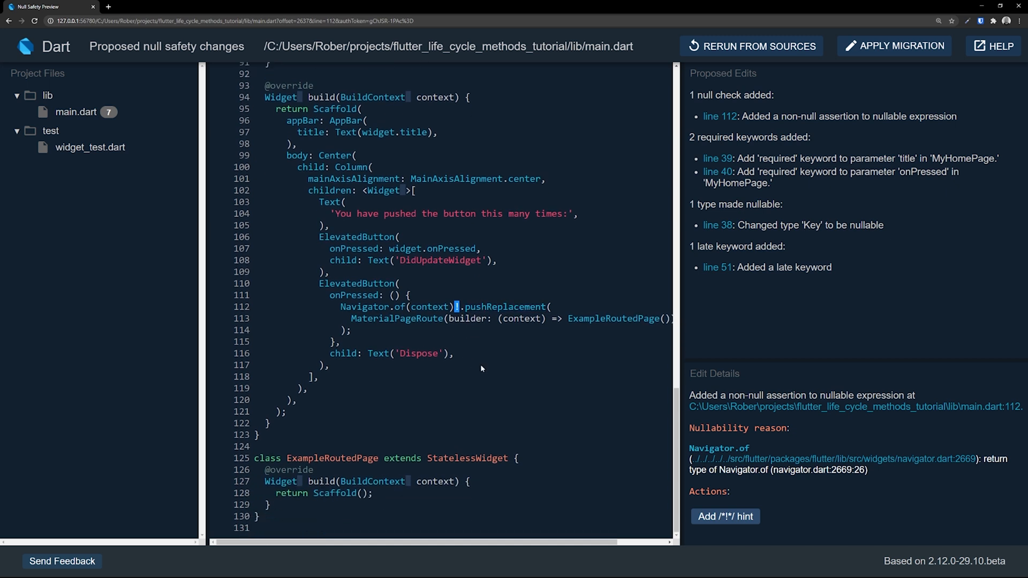
mouse_move(493, 323)
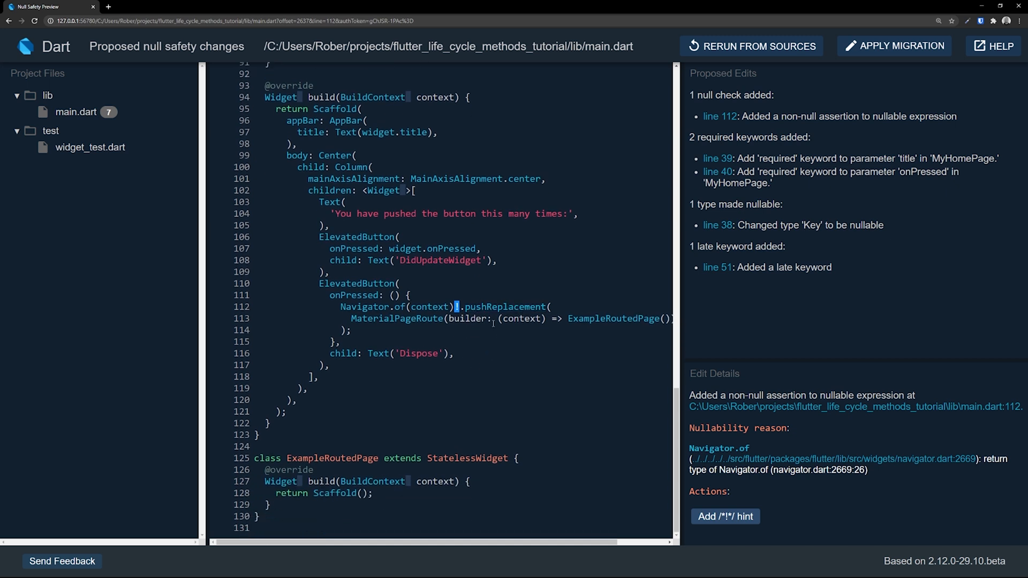
left_click(751, 46)
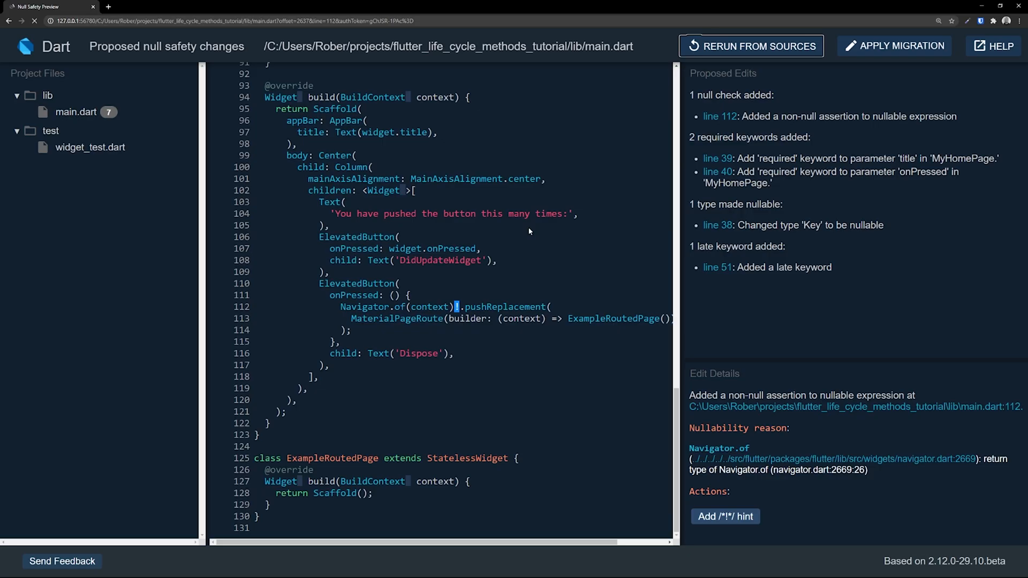
scroll("up", 3)
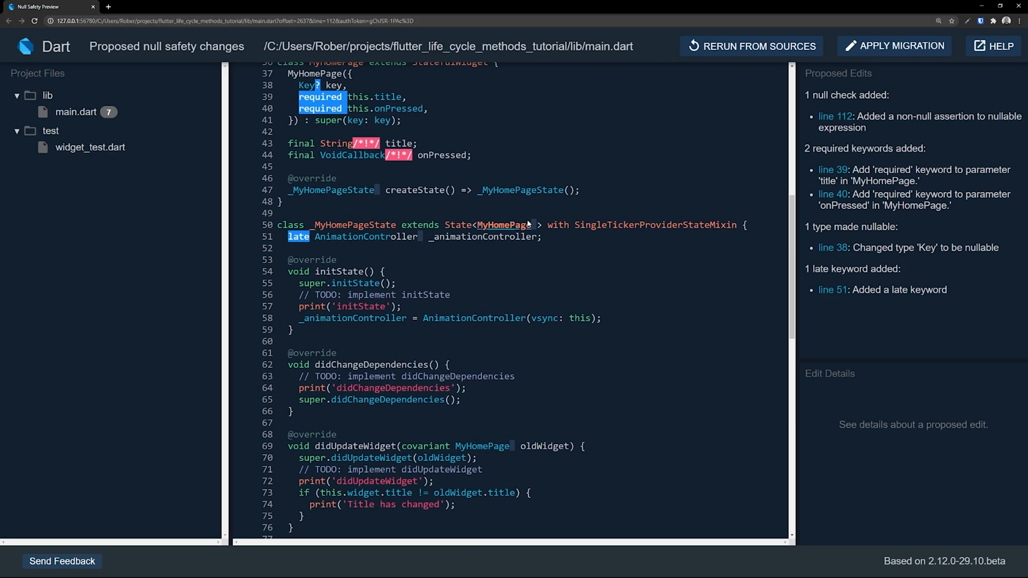
scroll("up", 3)
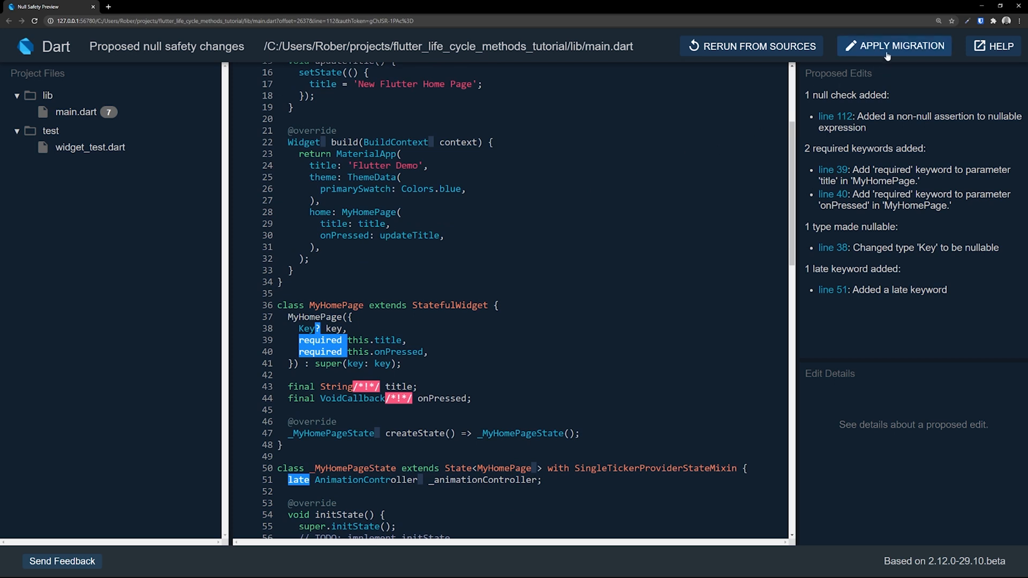
- Apply the migration and confirm writing the null safety changes to the project
left_click(893, 46)
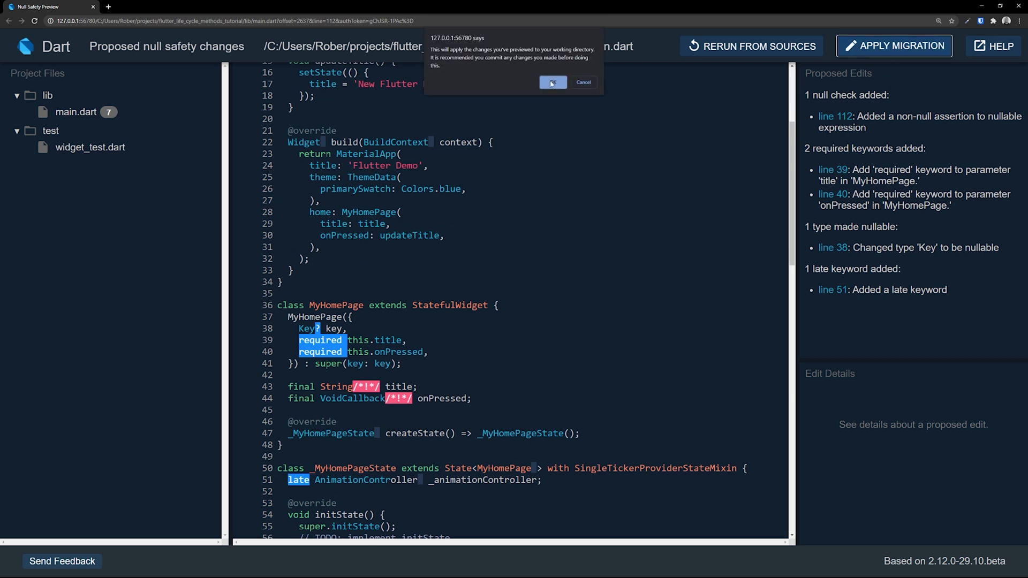
left_click(552, 82)
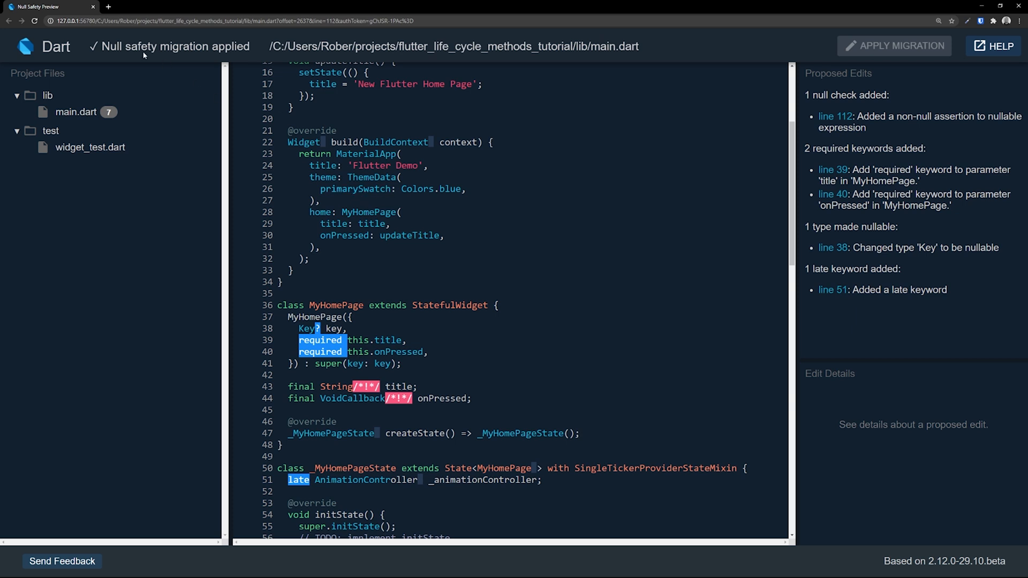
scroll("up", 3)
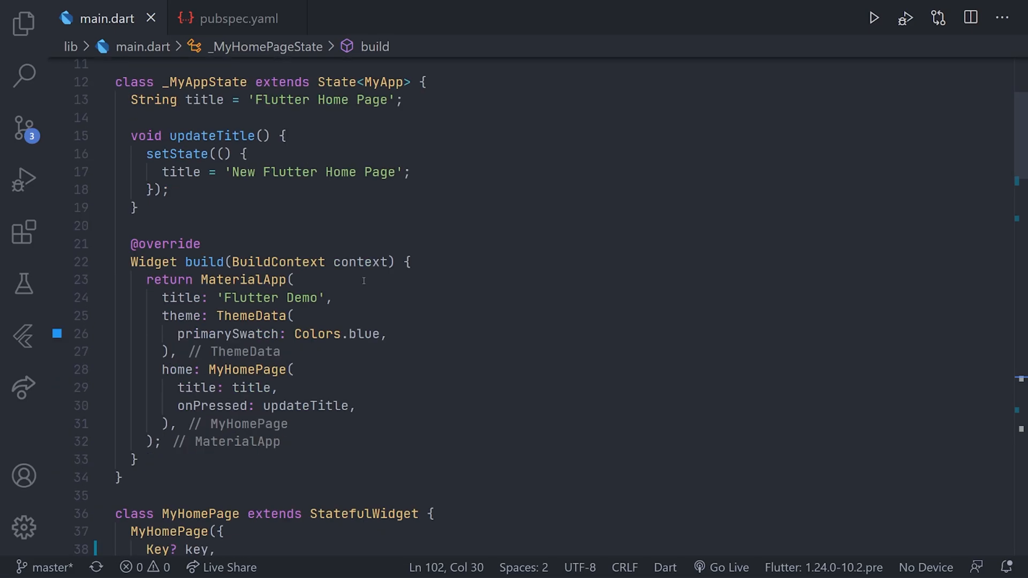
scroll("down", 3)
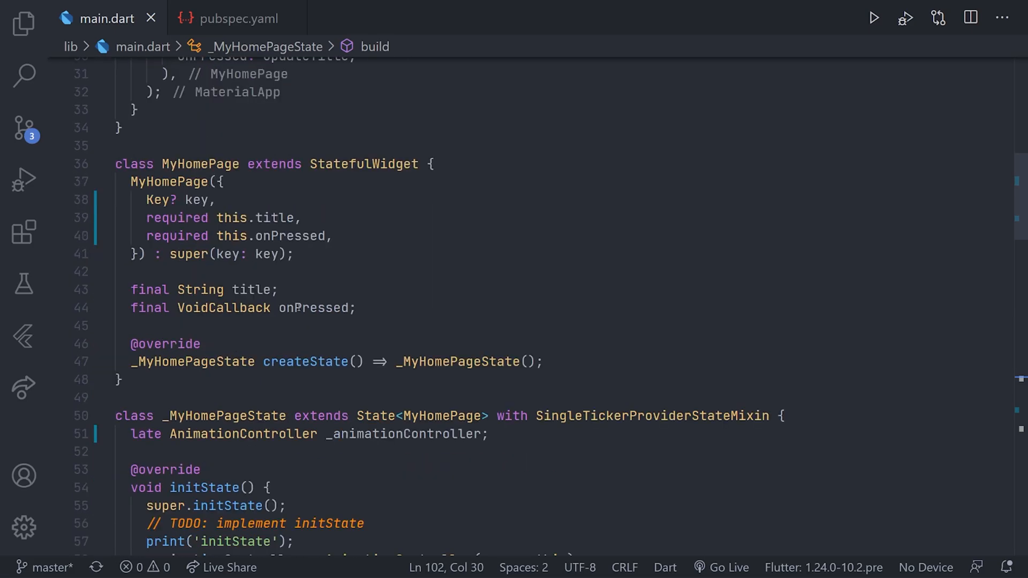
mouse_move(315, 307)
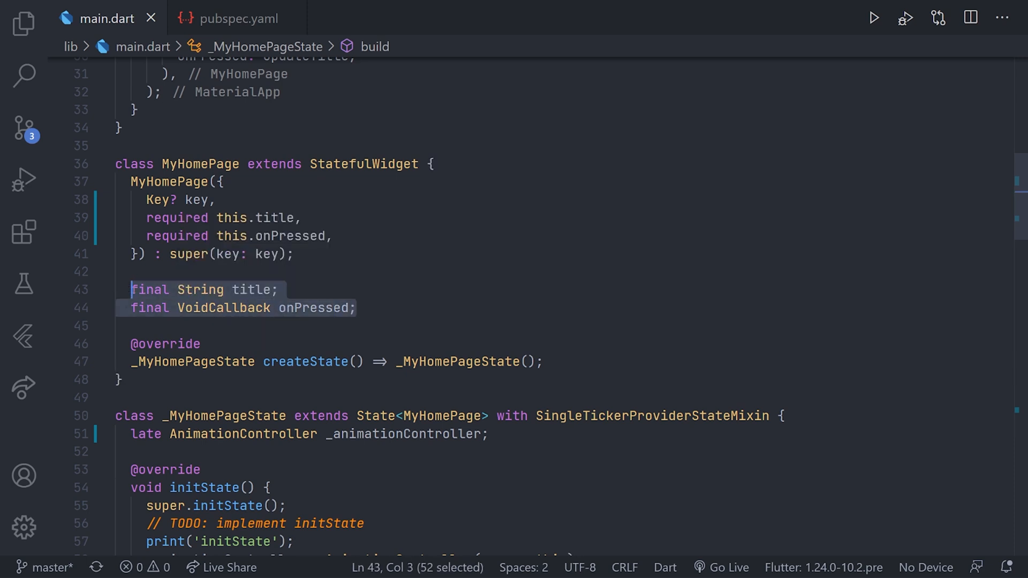
scroll("up", 3)
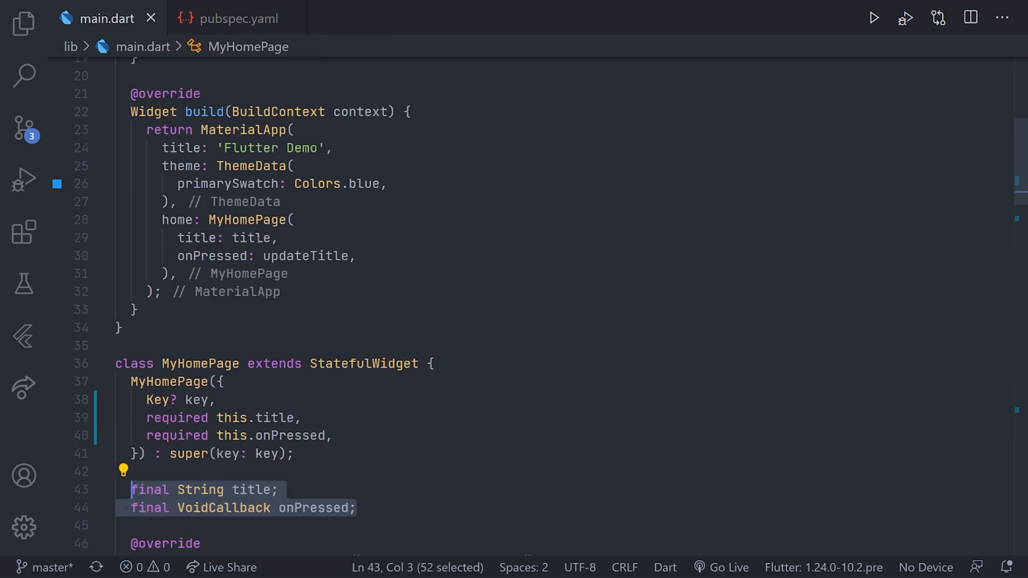
type("null")
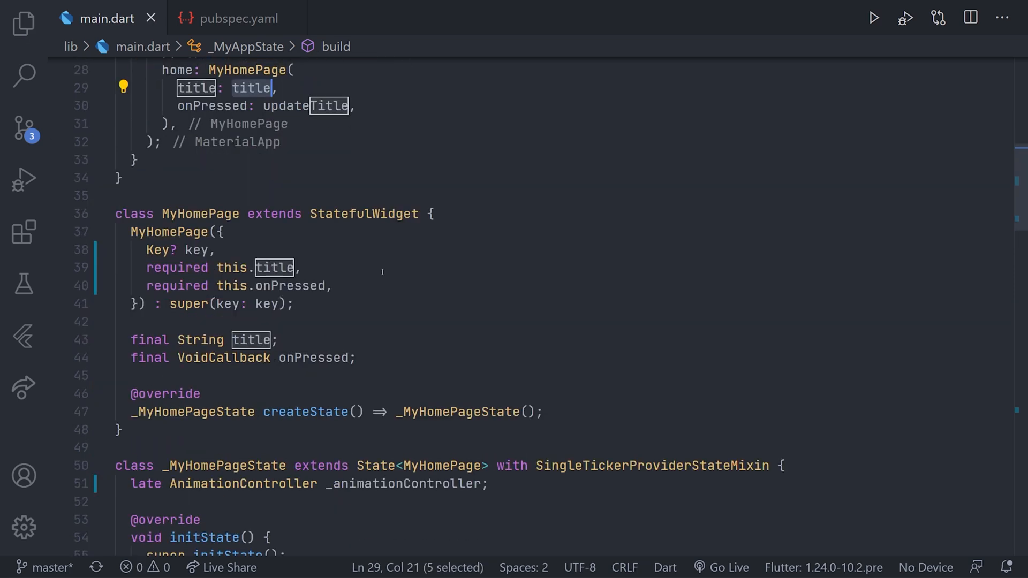
scroll("down", 3)
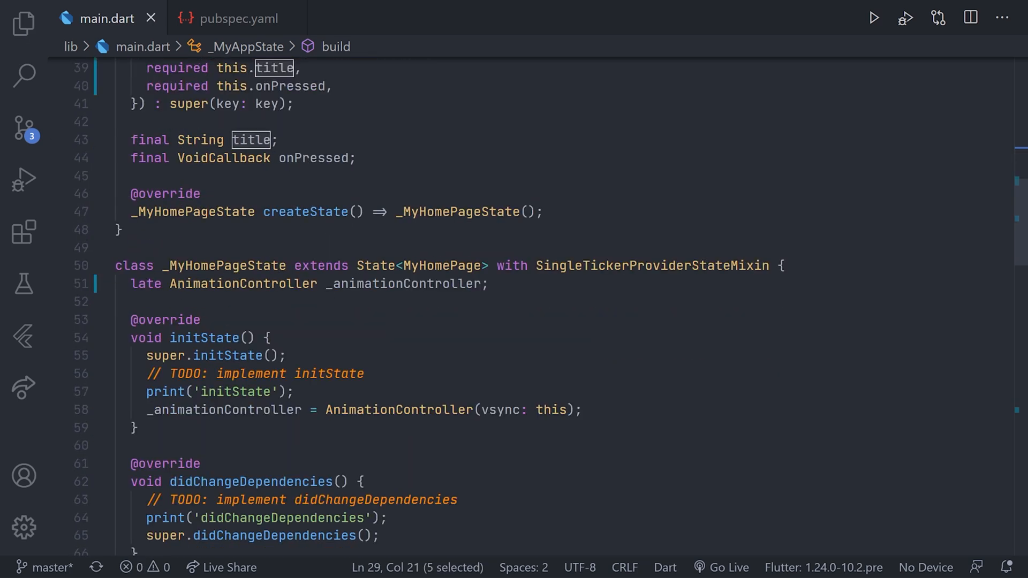
left_click(147, 283)
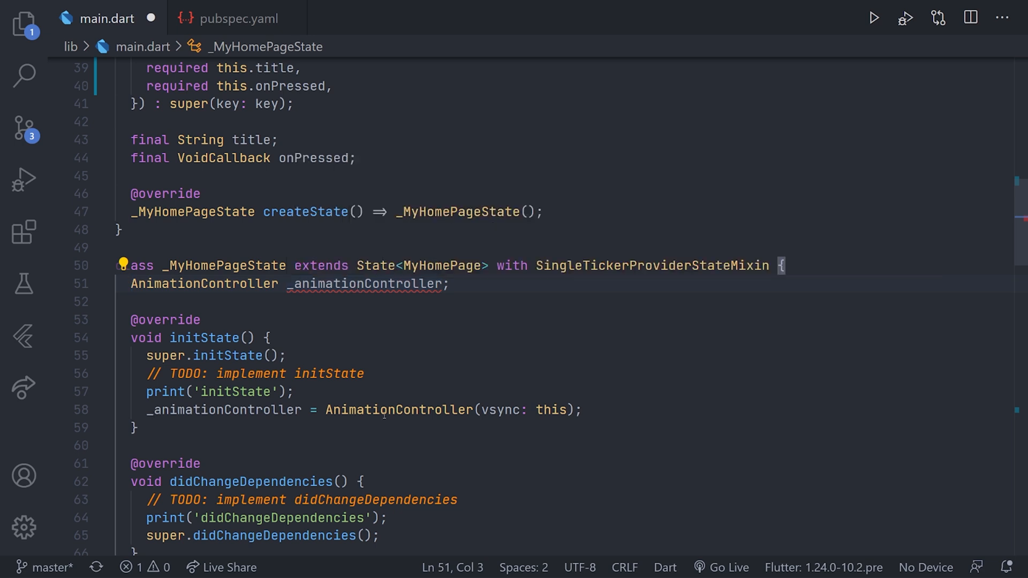
type("late")
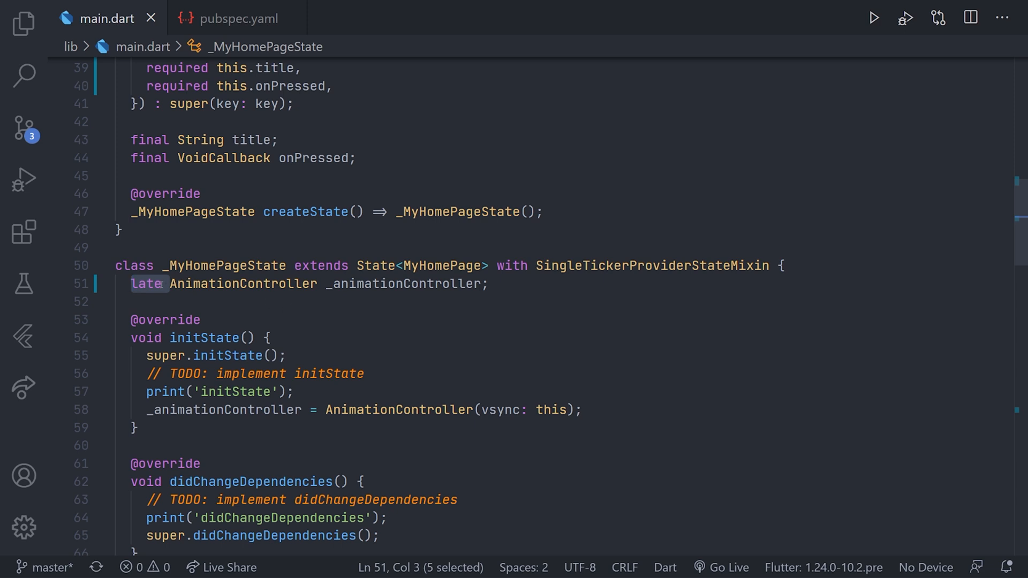
left_click(161, 283)
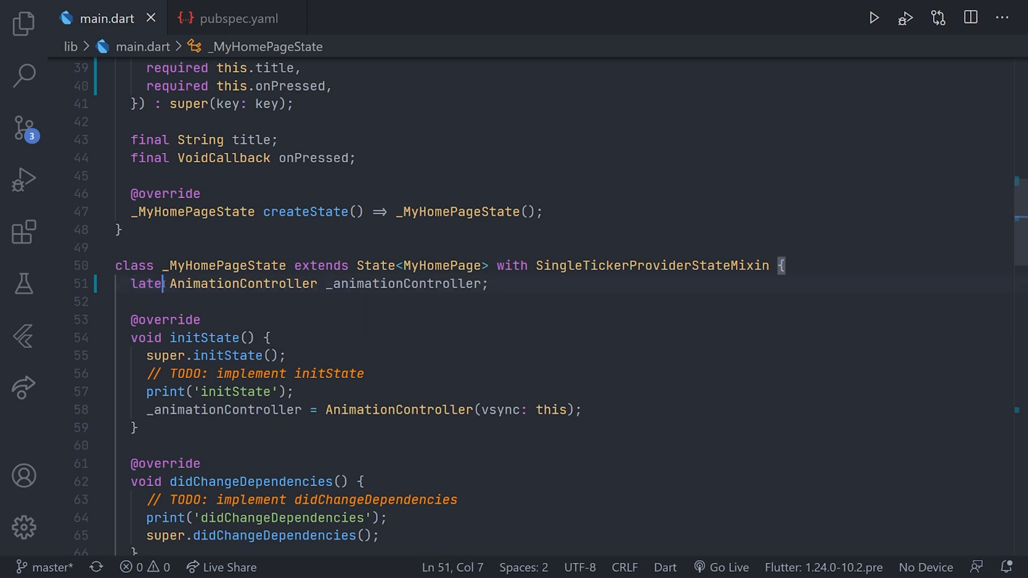
left_click(132, 284)
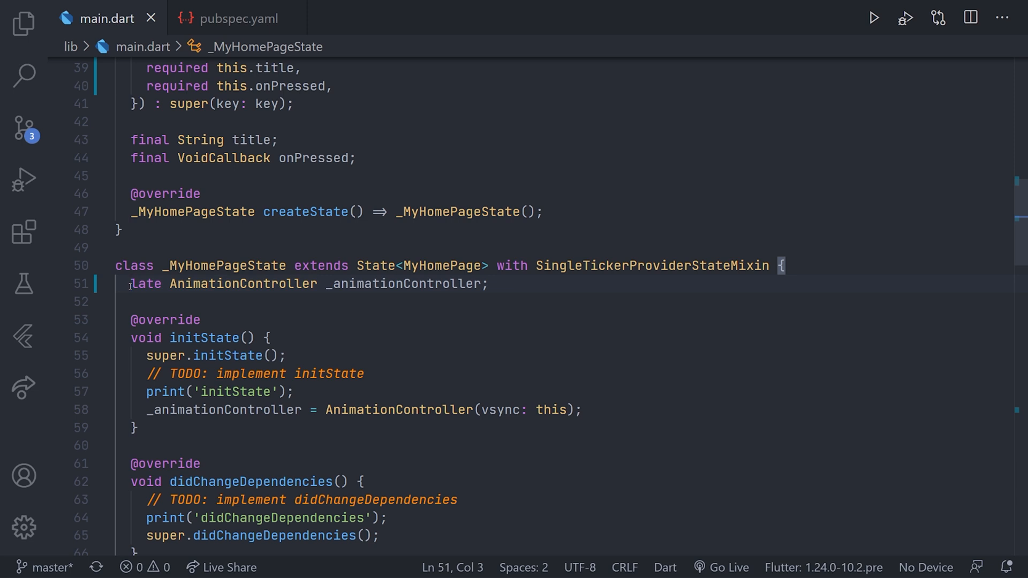
mouse_move(140, 410)
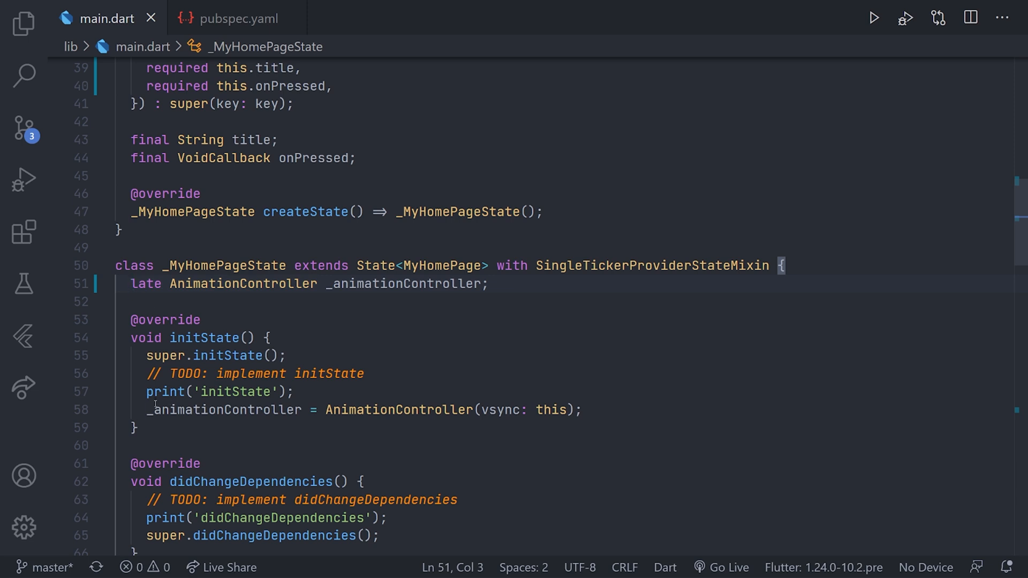
scroll("down", 3)
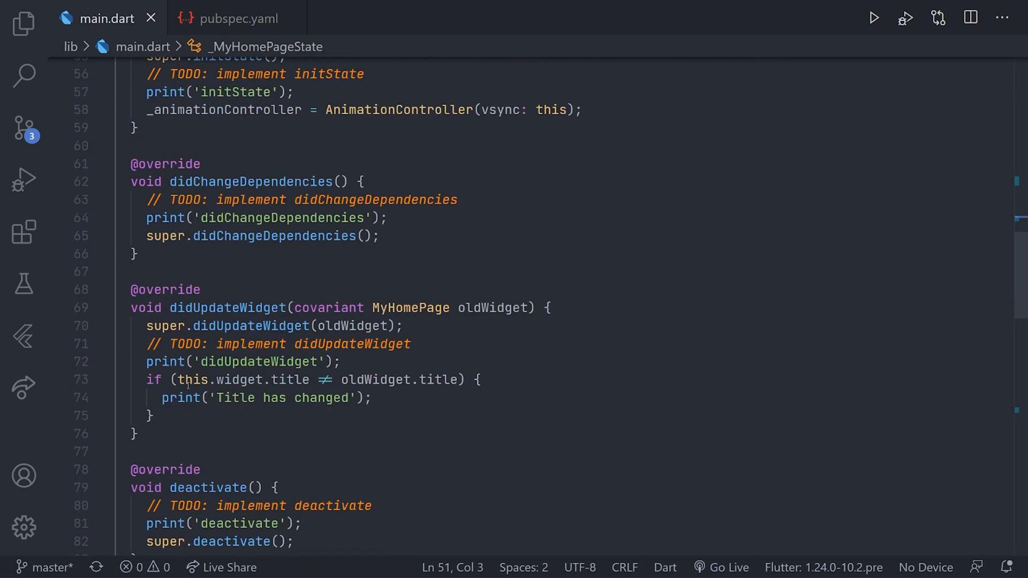
scroll("down", 3)
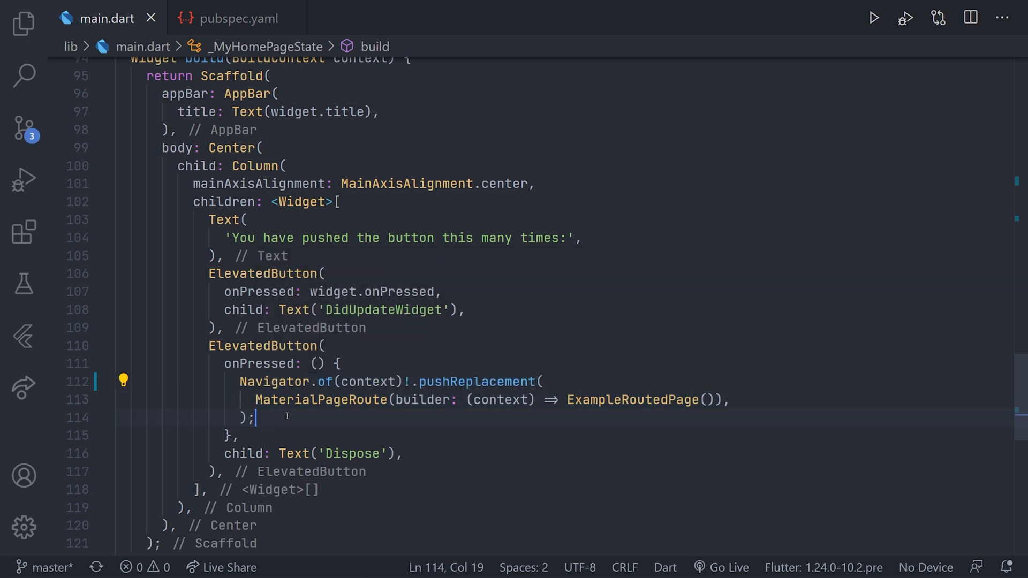
scroll("down", 3)
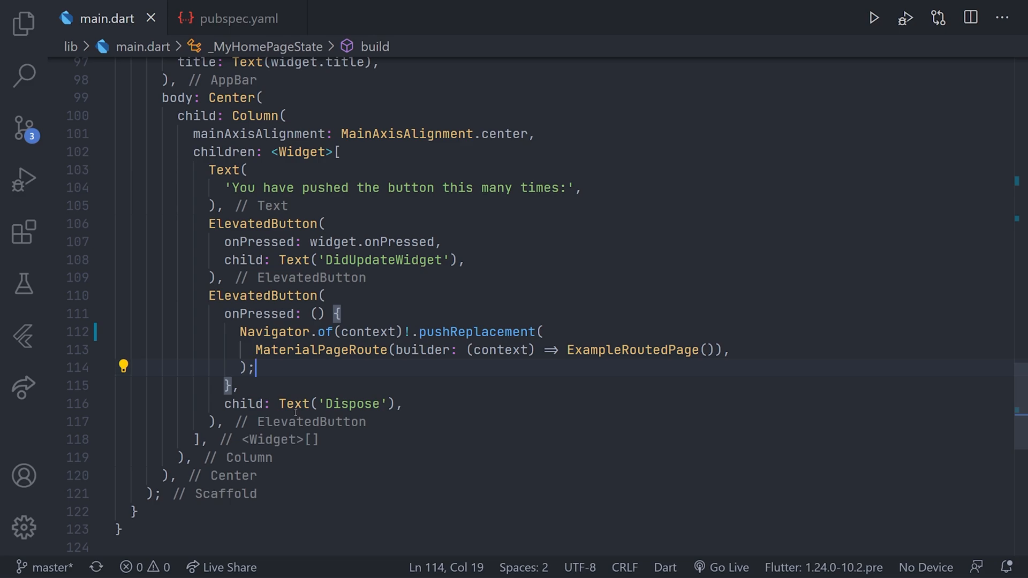